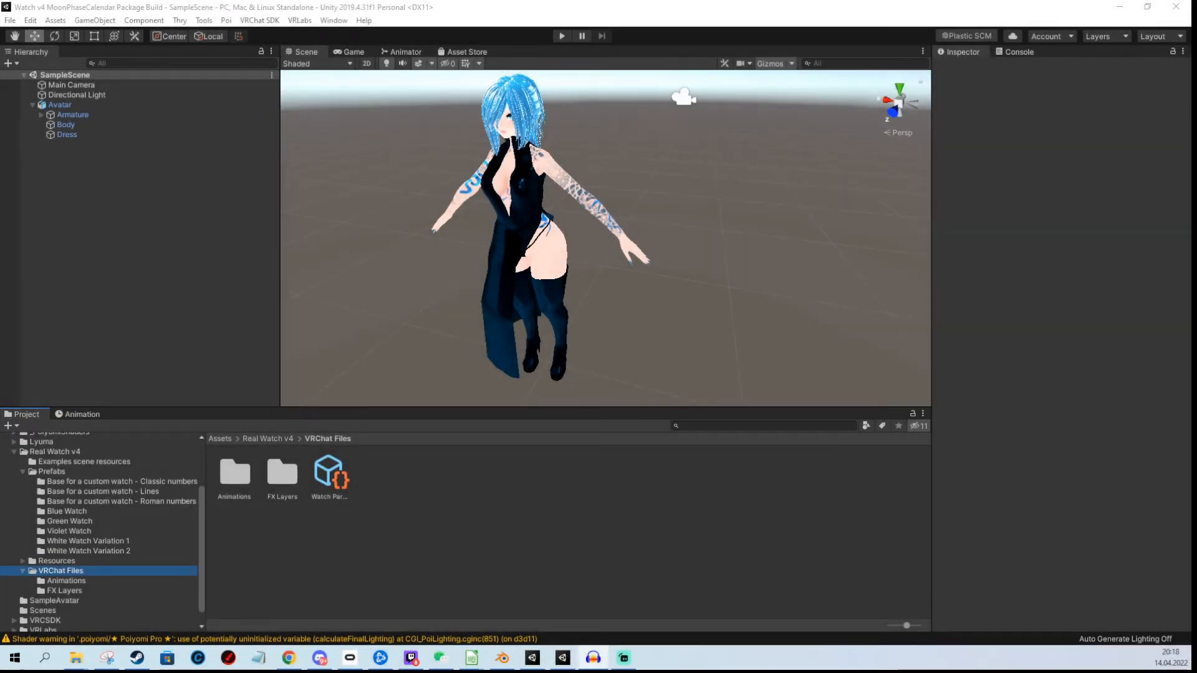
Select the Avatar, then browse the watch's FX Layers and VRChat Files asset folders.
{"action": "left_click", "coordinate": [58, 105]}
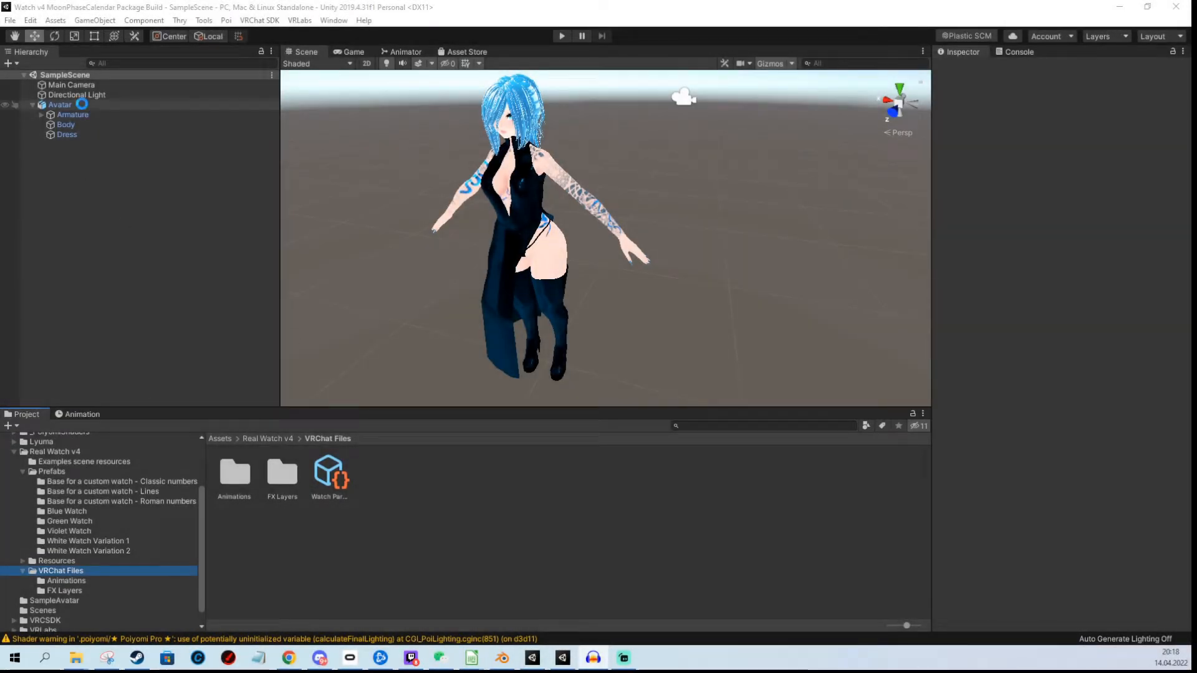
{"action": "left_click", "coordinate": [60, 105]}
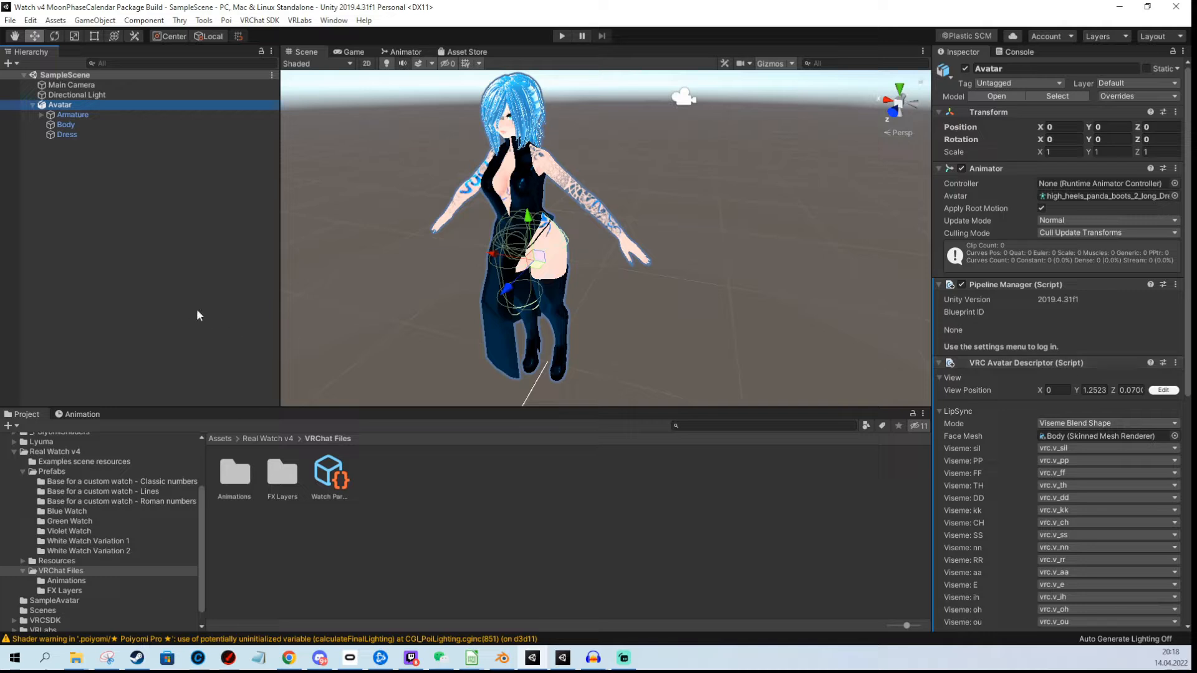
{"action": "mouse_move", "coordinate": [74, 594]}
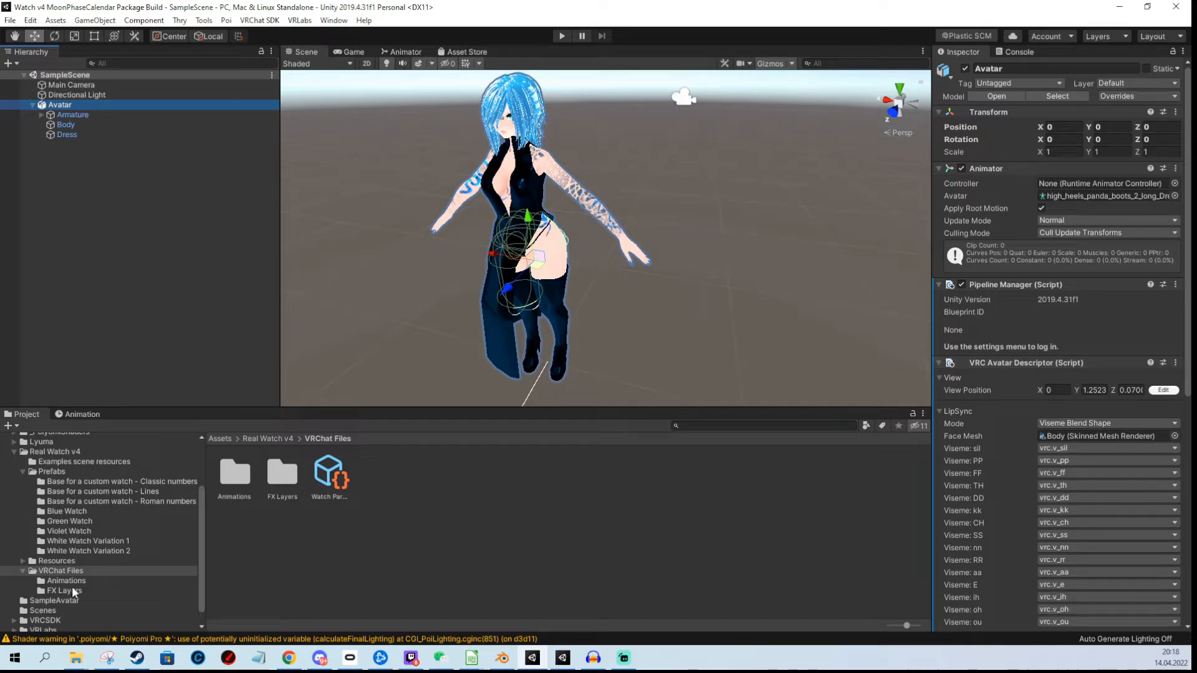
{"action": "left_click", "coordinate": [64, 590]}
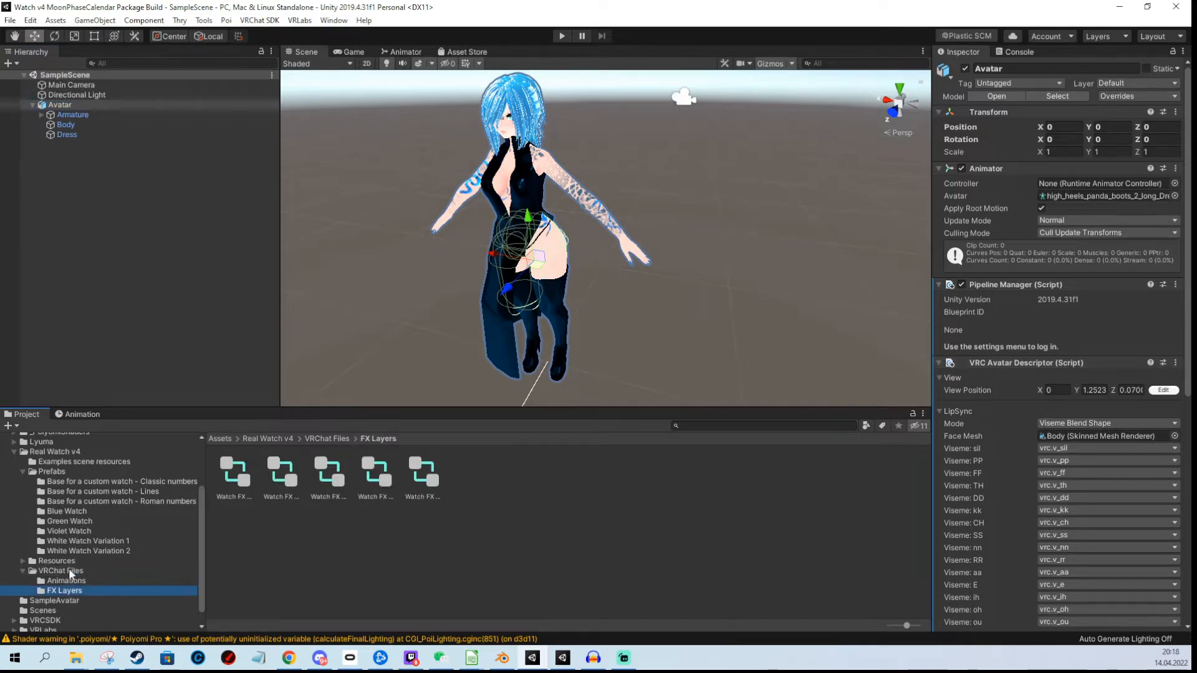
{"action": "left_click", "coordinate": [60, 571]}
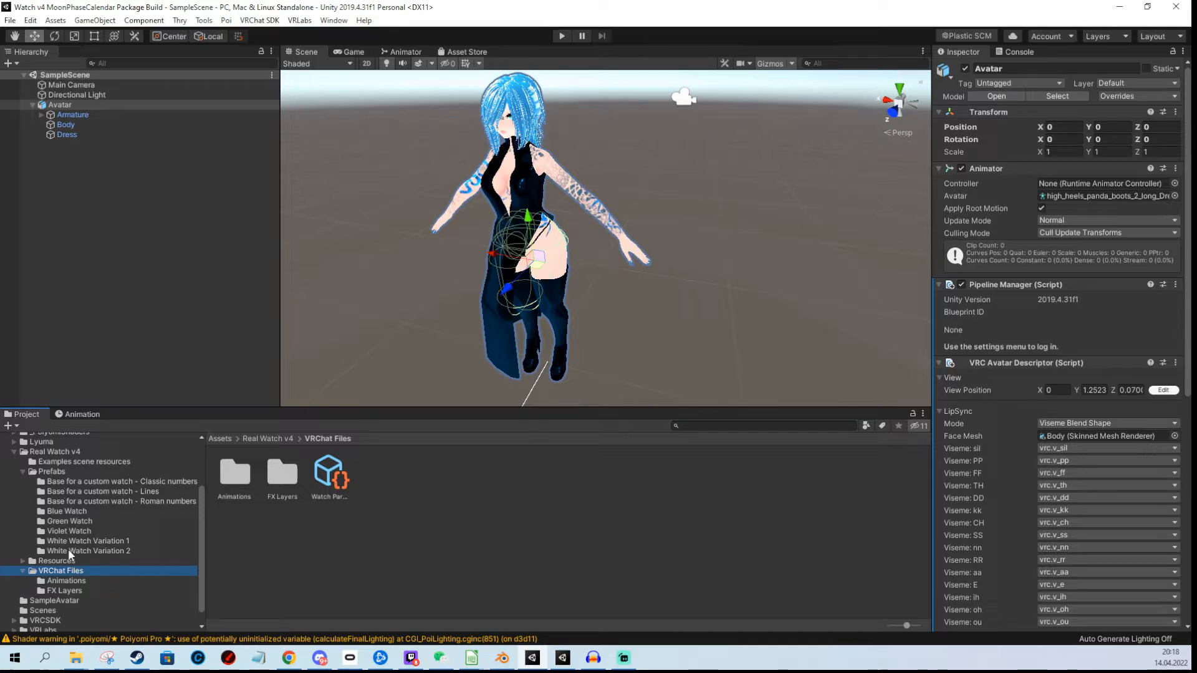
Compare the Blue and Violet Watch prefab folders and settle on Blue Watch with RealWatch.
{"action": "left_click", "coordinate": [67, 511]}
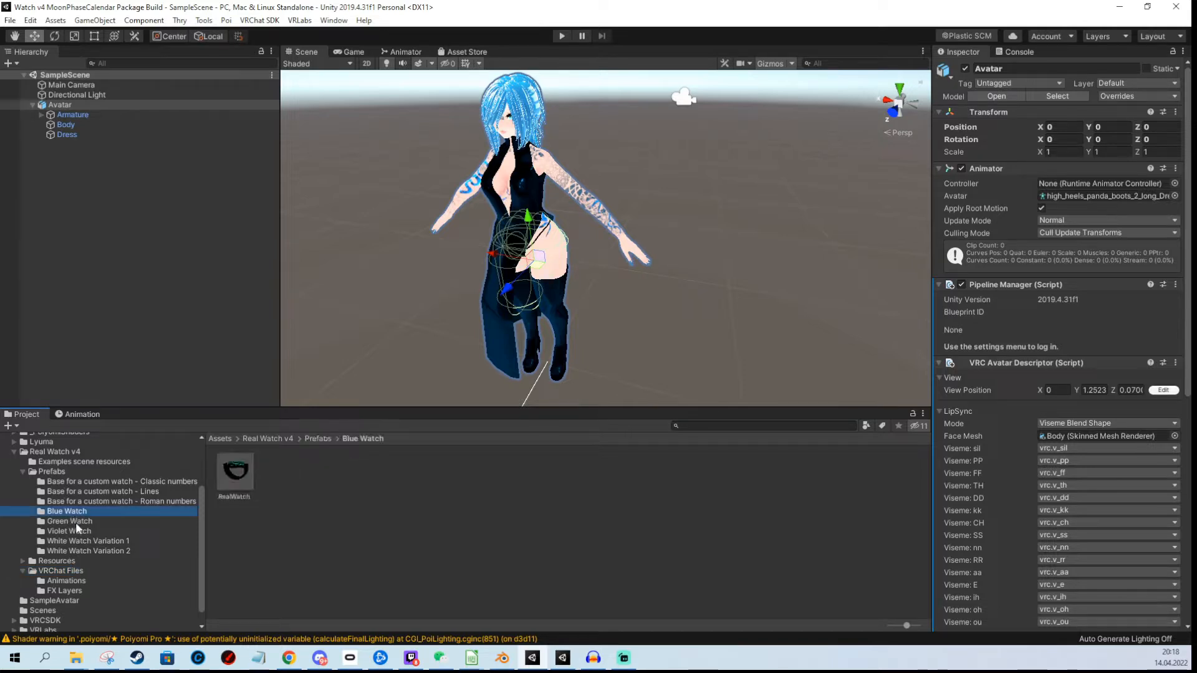
{"action": "left_click", "coordinate": [68, 532]}
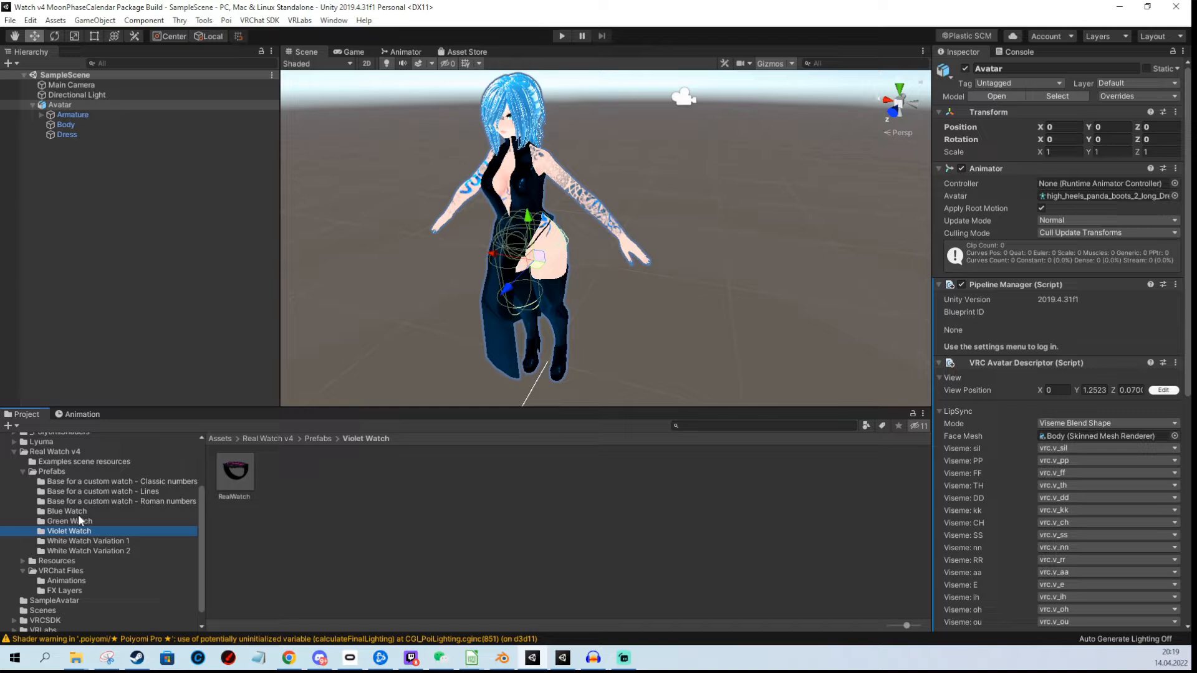
{"action": "left_click", "coordinate": [66, 511]}
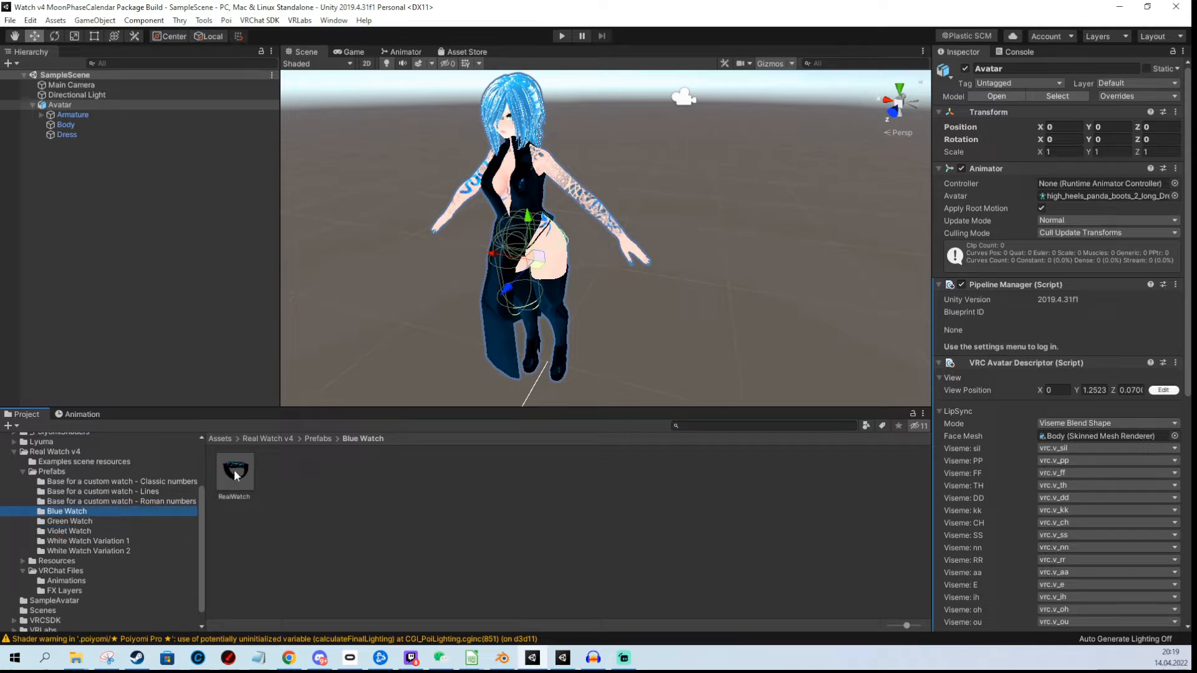
Add the RealWatch prefab to the scene and expand the Armature bones down to the left arm.
{"action": "left_click", "coordinate": [60, 105]}
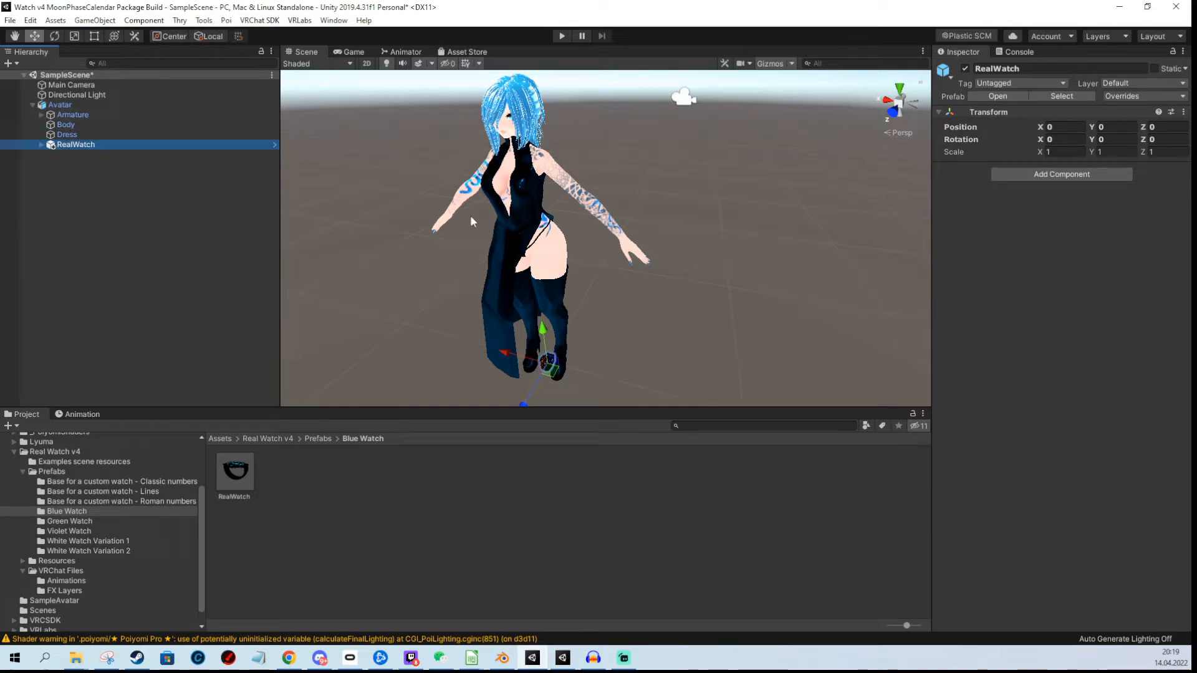
{"action": "left_click", "coordinate": [60, 105]}
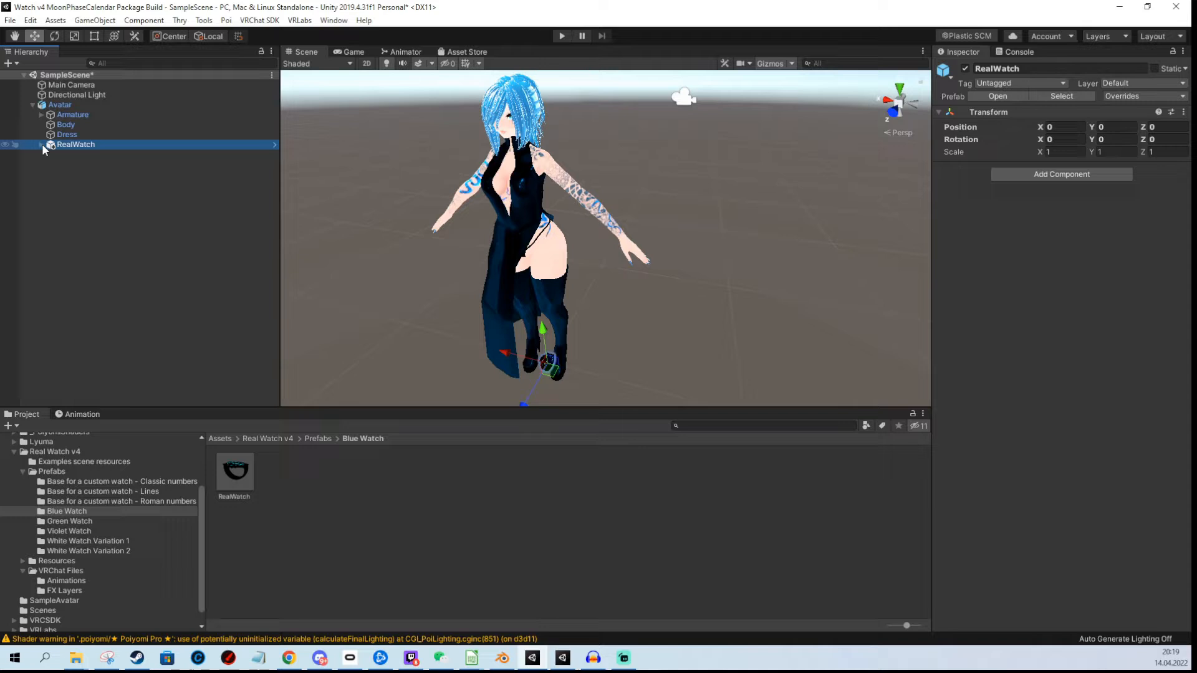
{"action": "mouse_move", "coordinate": [107, 150]}
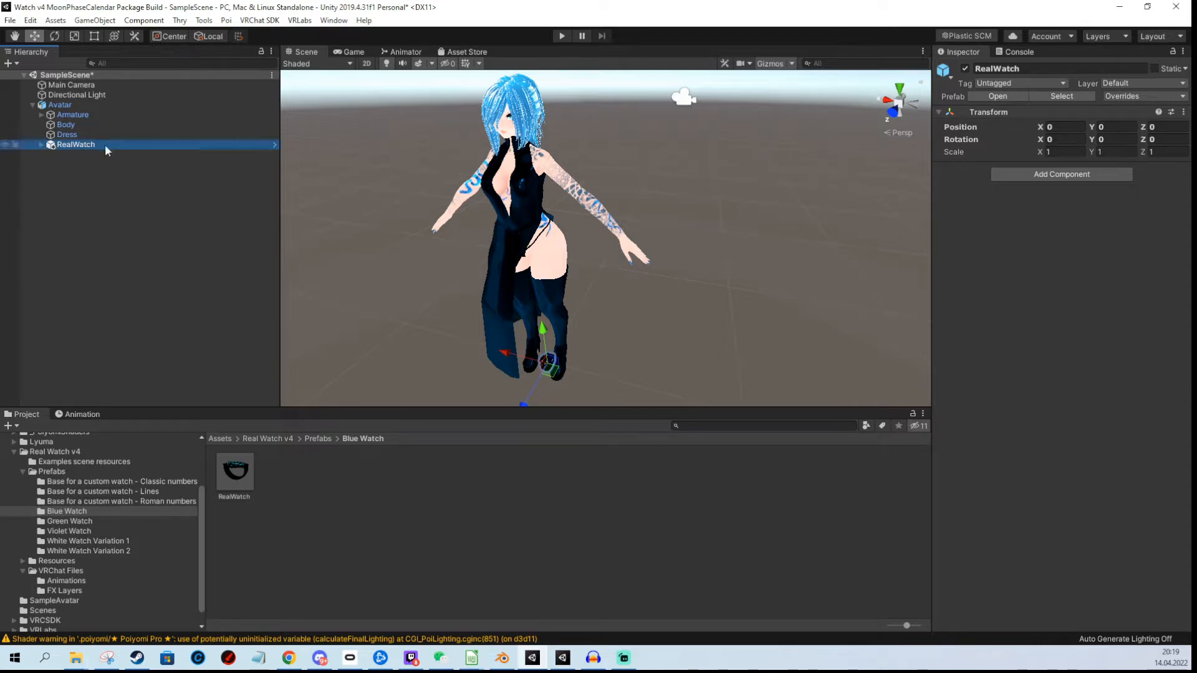
{"action": "left_click", "coordinate": [49, 115]}
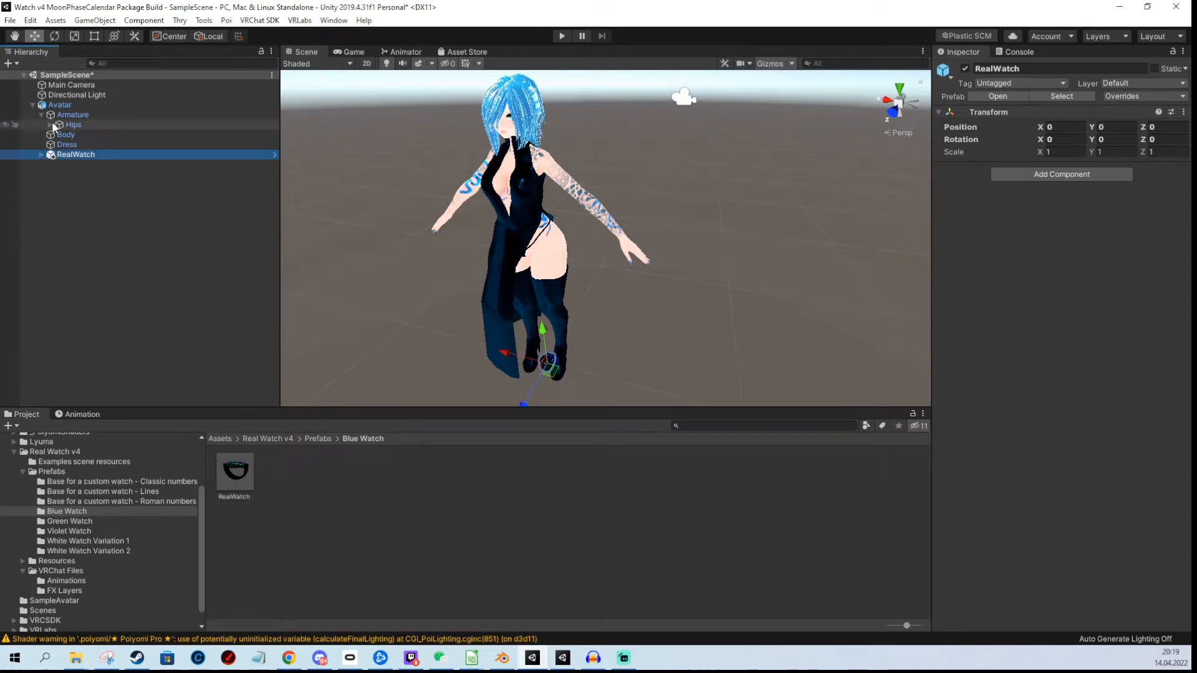
{"action": "left_click", "coordinate": [59, 125]}
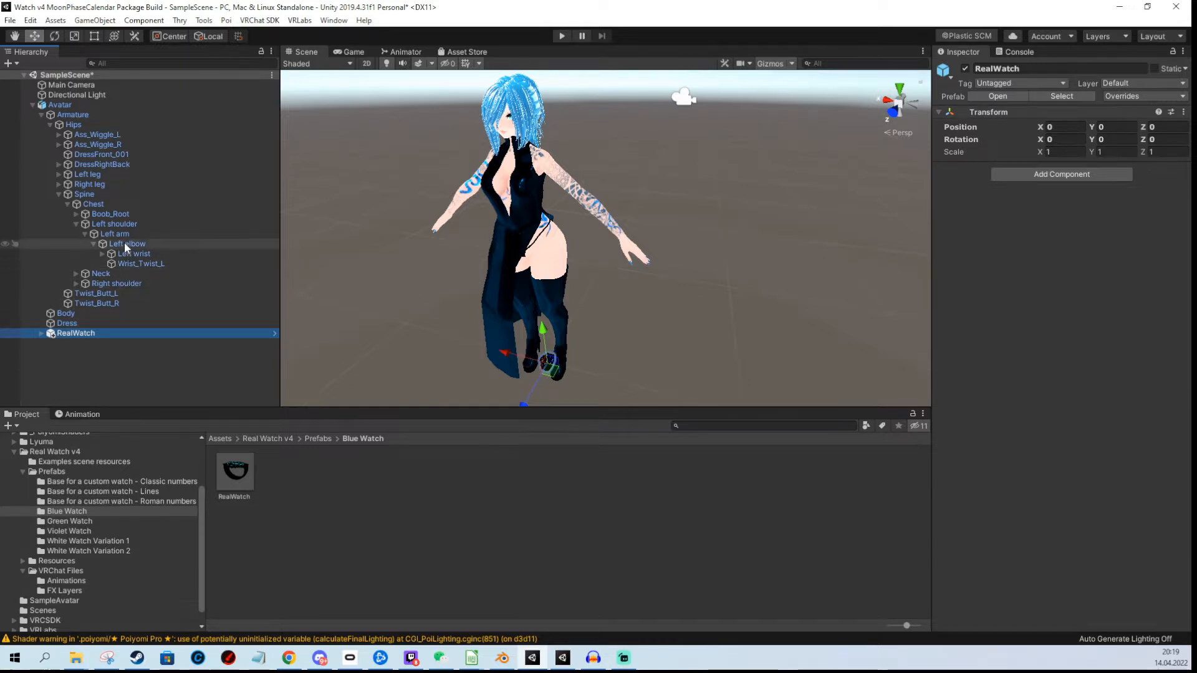
Create an empty WatchAnchor child under the Left elbow bone, then reselect RealWatch.
{"action": "right_click", "coordinate": [126, 243]}
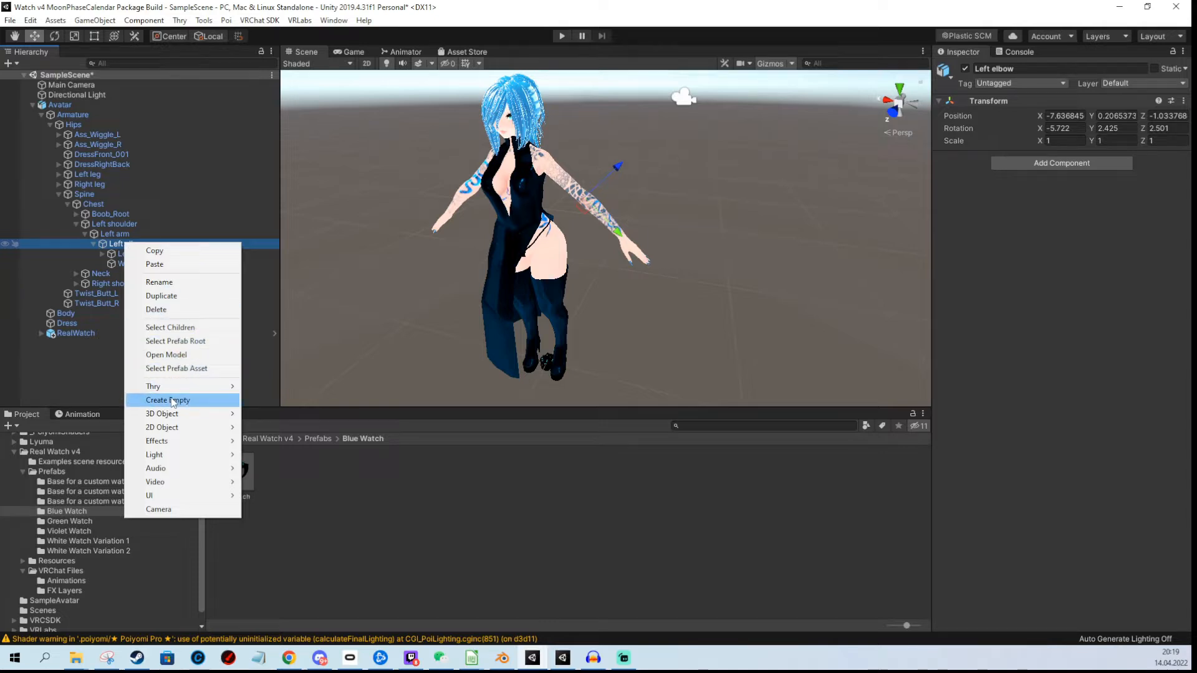
{"action": "left_click", "coordinate": [167, 401]}
{"action": "type", "text": "WatchAnchor"}
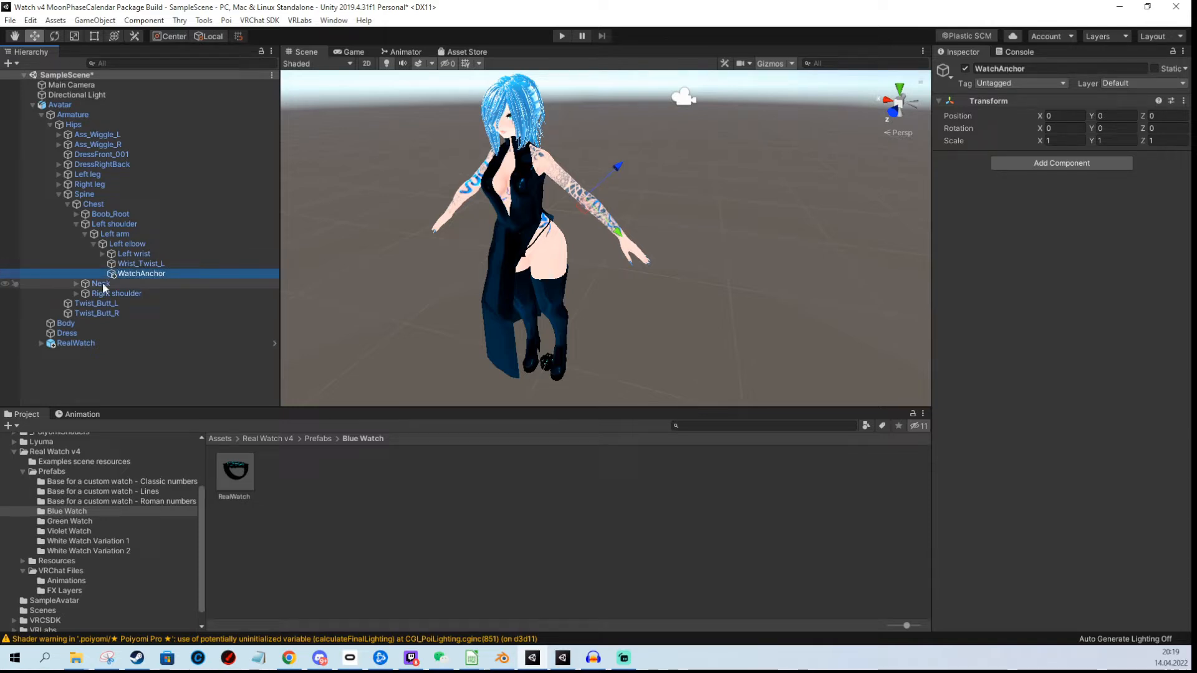
{"action": "left_click", "coordinate": [76, 343]}
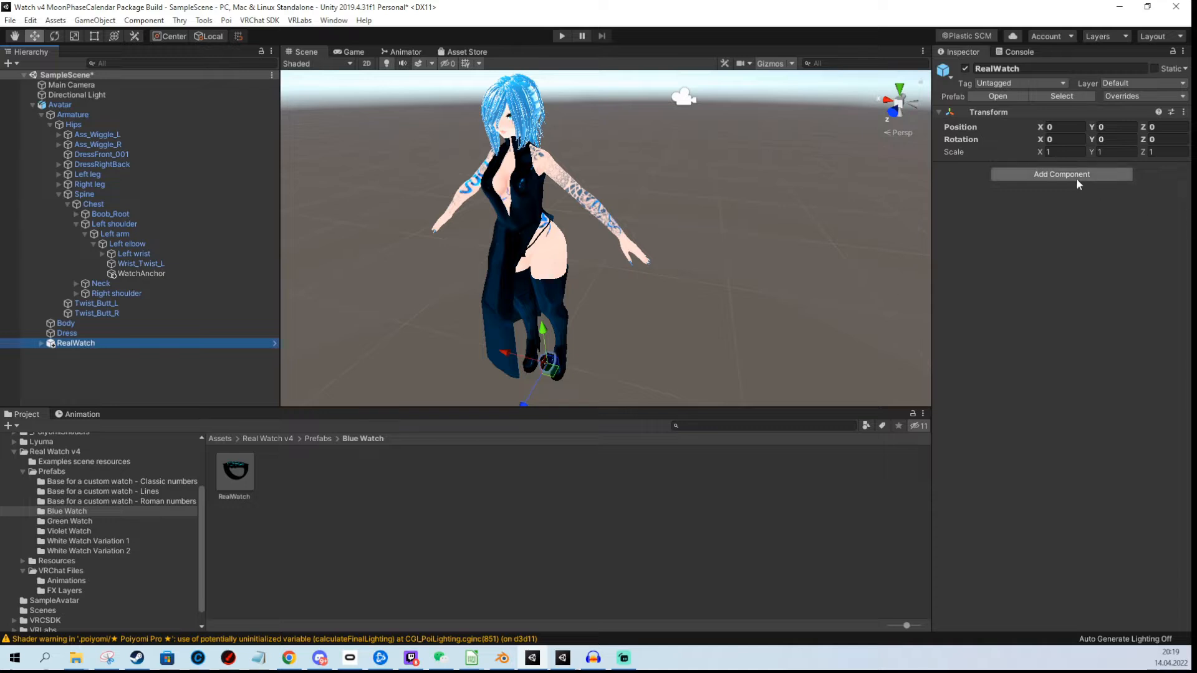
Give RealWatch an active Parent Constraint sourced from WatchAnchor.
{"action": "left_click", "coordinate": [1060, 174]}
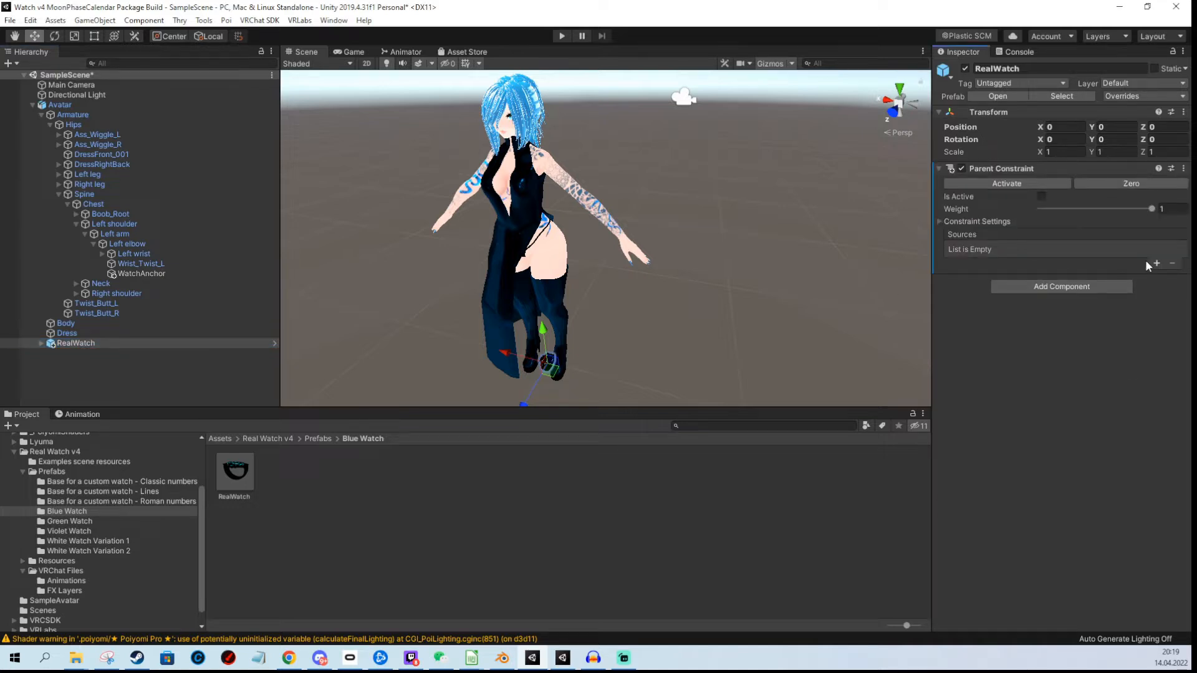
{"action": "left_click", "coordinate": [1155, 263]}
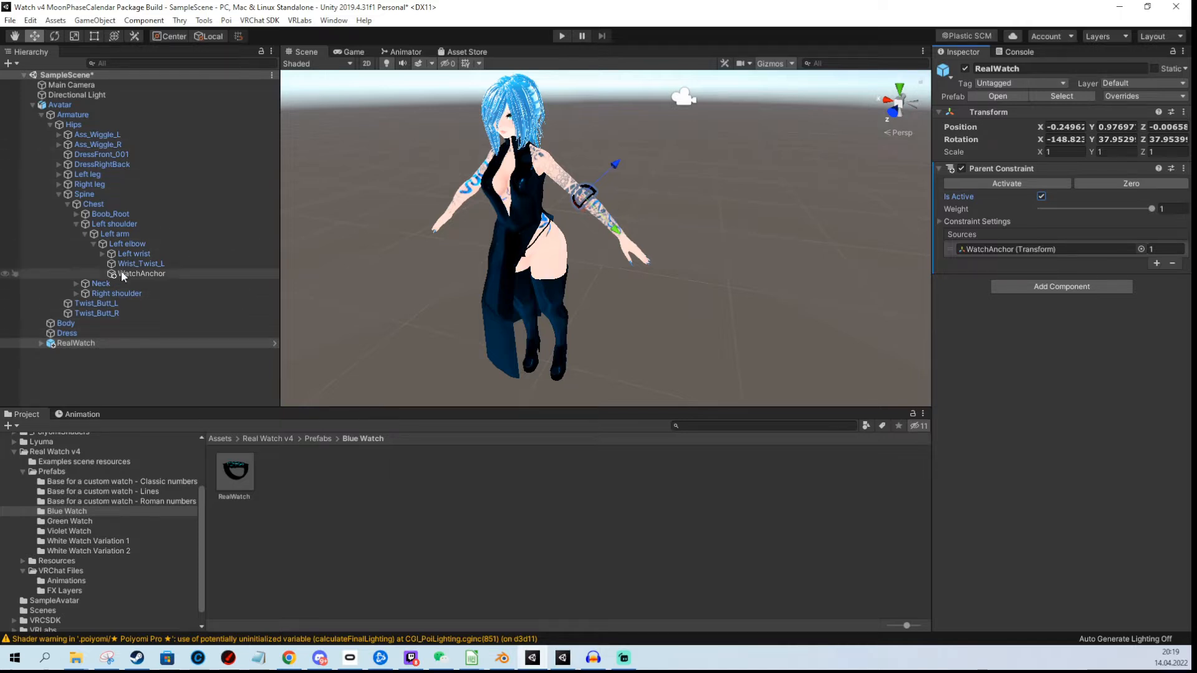
{"action": "left_click", "coordinate": [141, 273]}
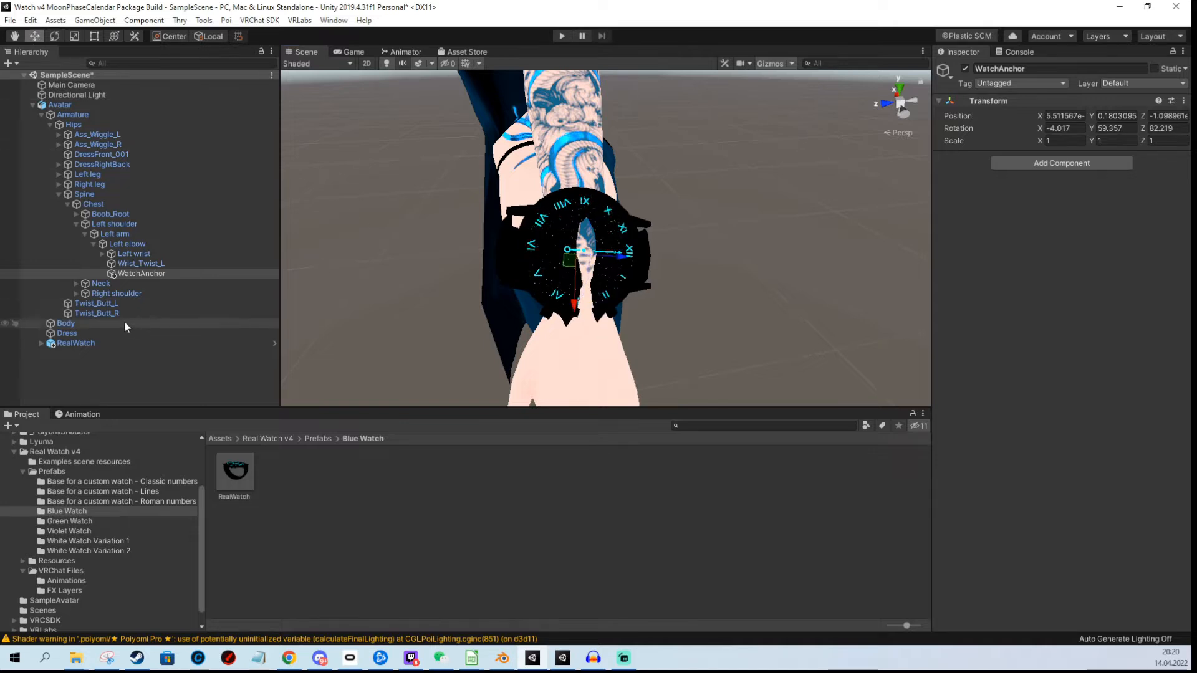
Adjust WatchAnchor's placement and scale RealWatch to about 0.68 to fit the left wrist.
{"action": "left_click", "coordinate": [74, 343]}
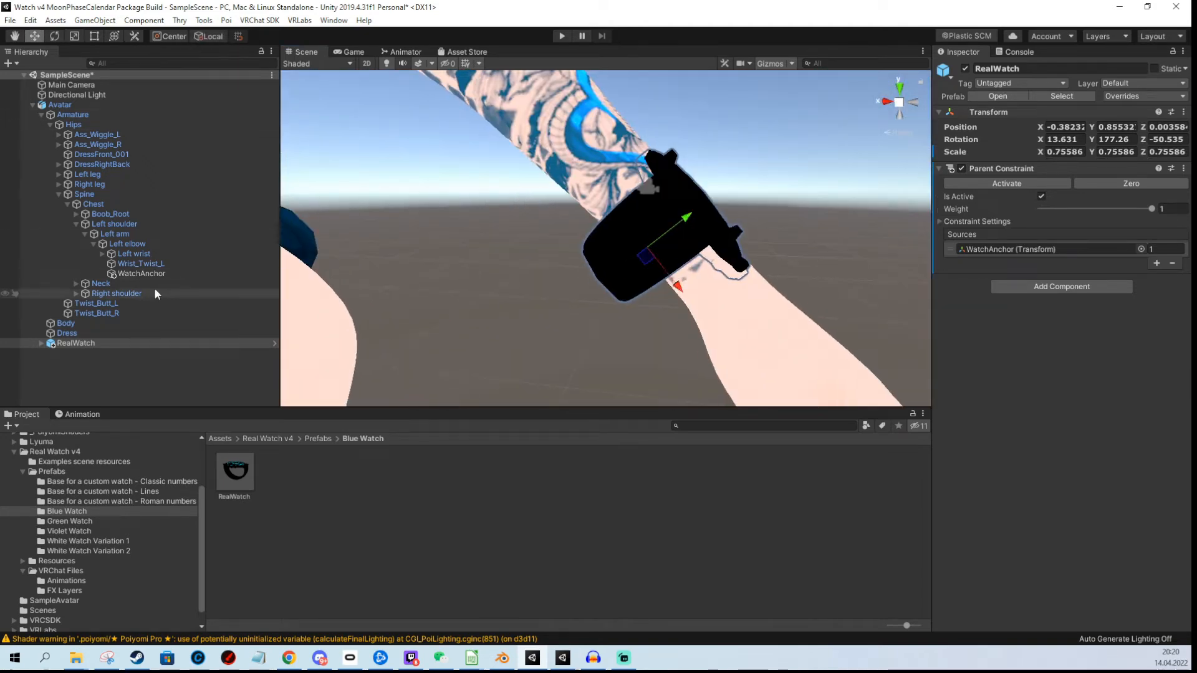
{"action": "left_click", "coordinate": [140, 273]}
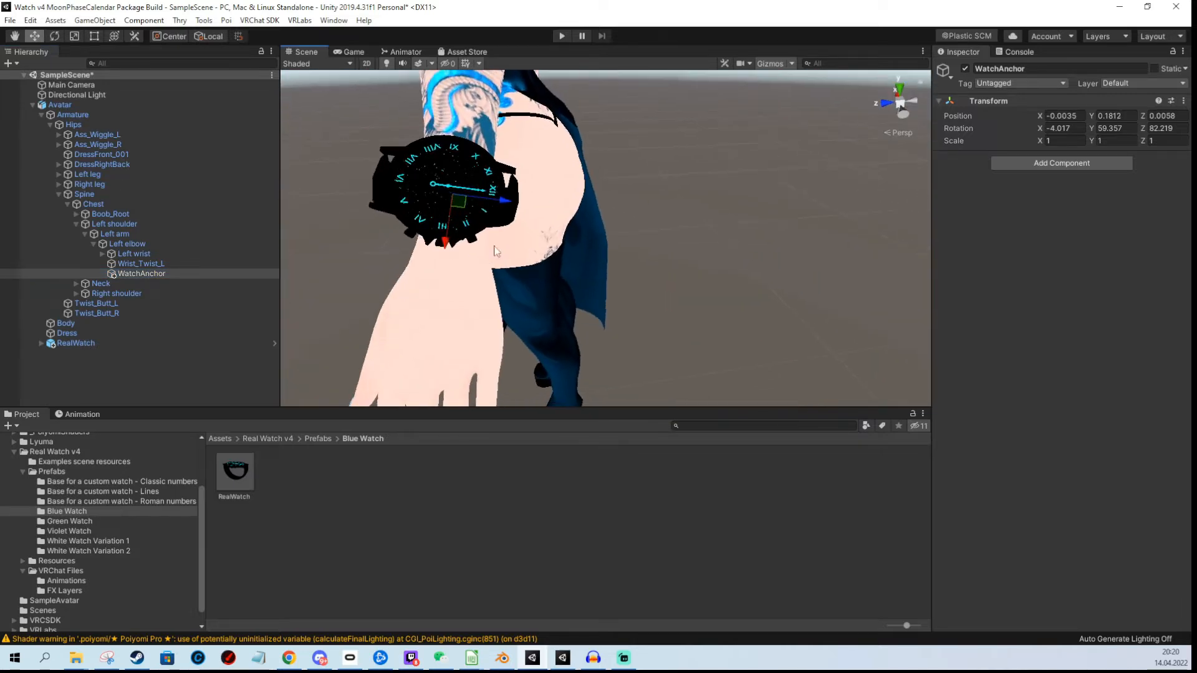
{"action": "left_click", "coordinate": [75, 343]}
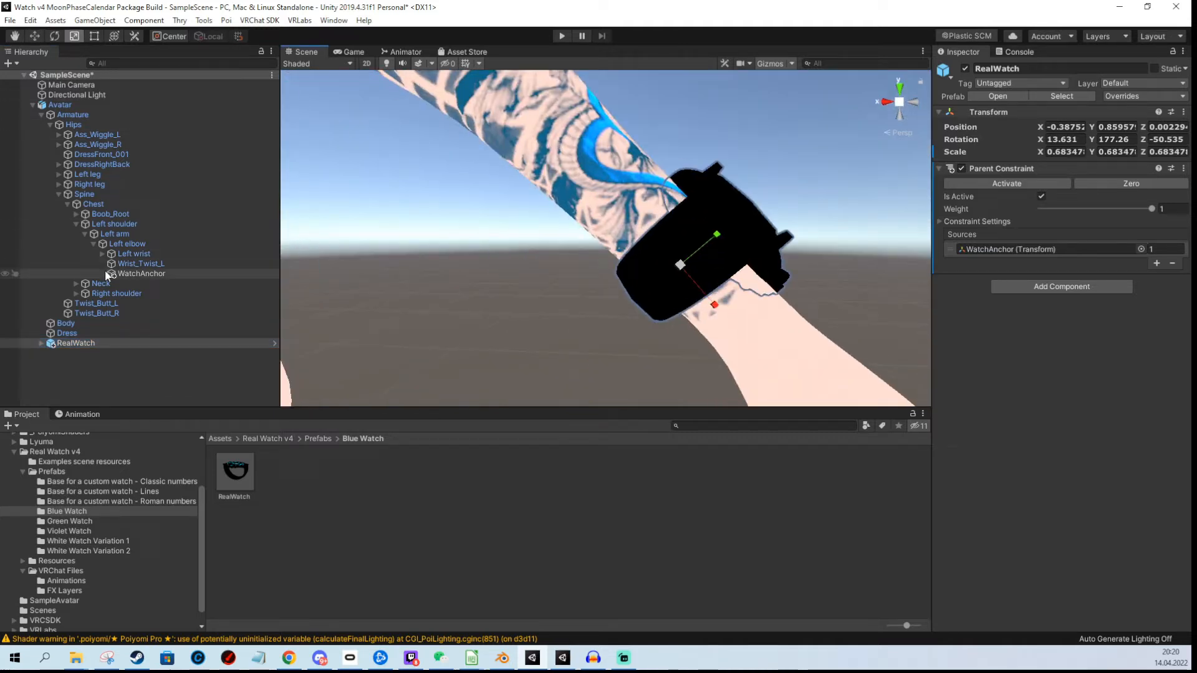
{"action": "left_click", "coordinate": [141, 273]}
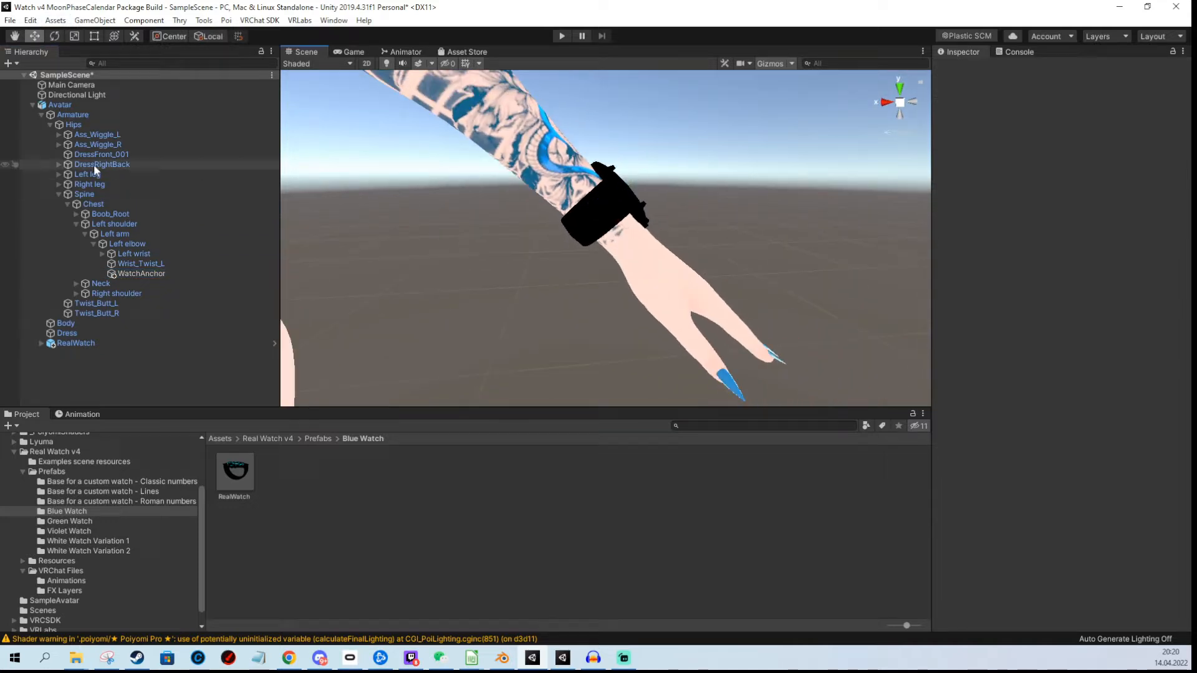
{"action": "left_click", "coordinate": [141, 273]}
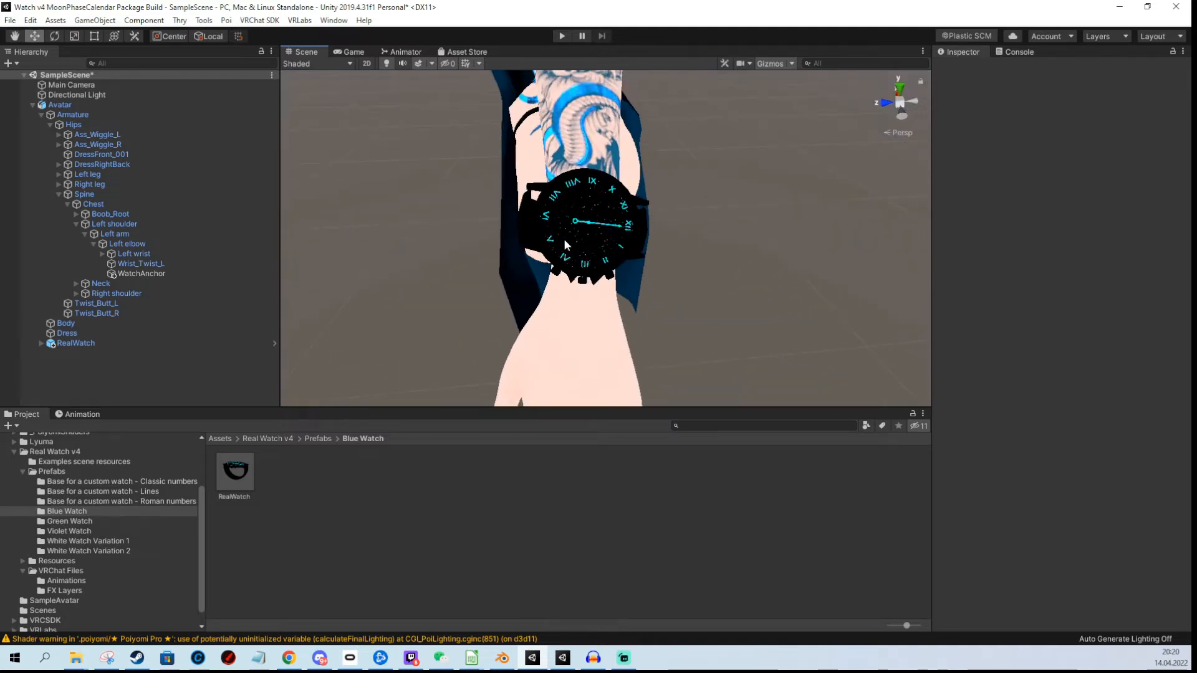
{"action": "left_click", "coordinate": [141, 273]}
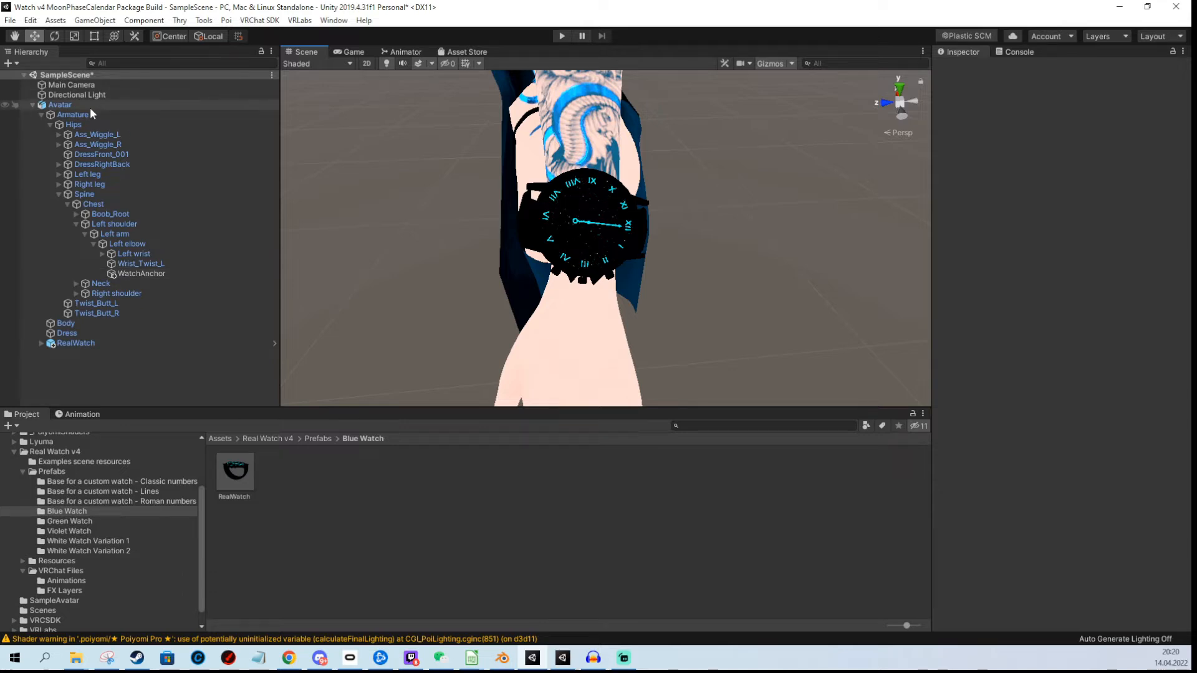
Check the avatar descriptor's Playable Layers for the FX Layer, then reach for the VRLabs menu.
{"action": "left_click", "coordinate": [60, 105]}
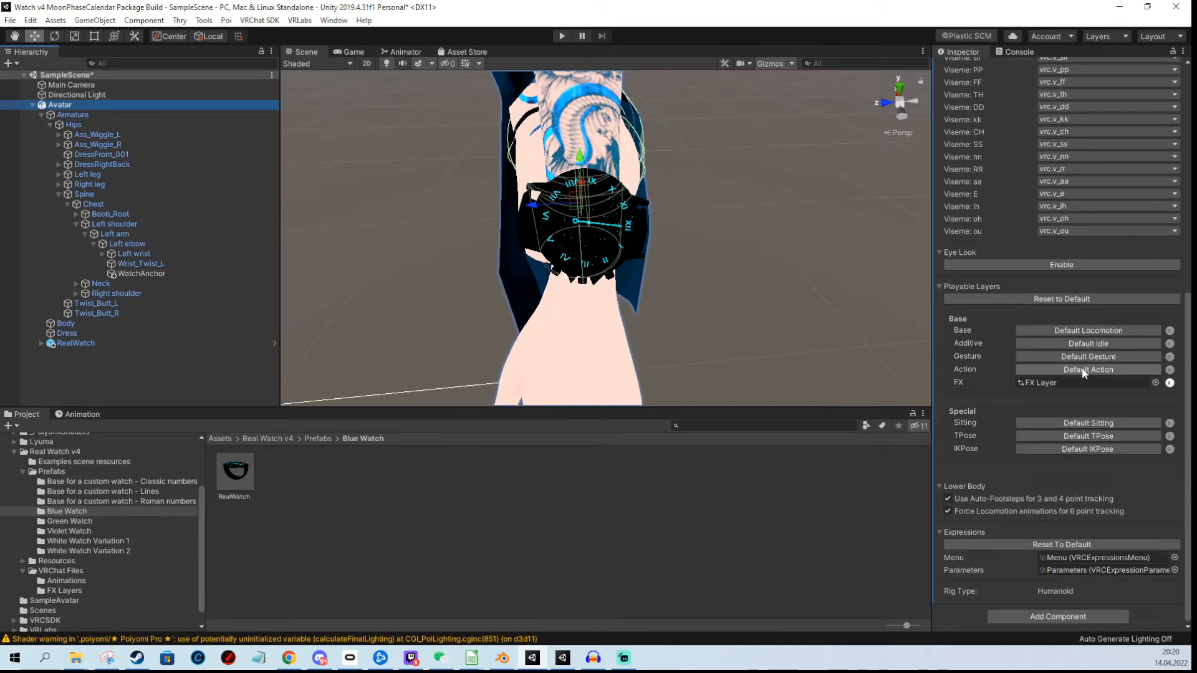
{"action": "mouse_move", "coordinate": [1039, 383]}
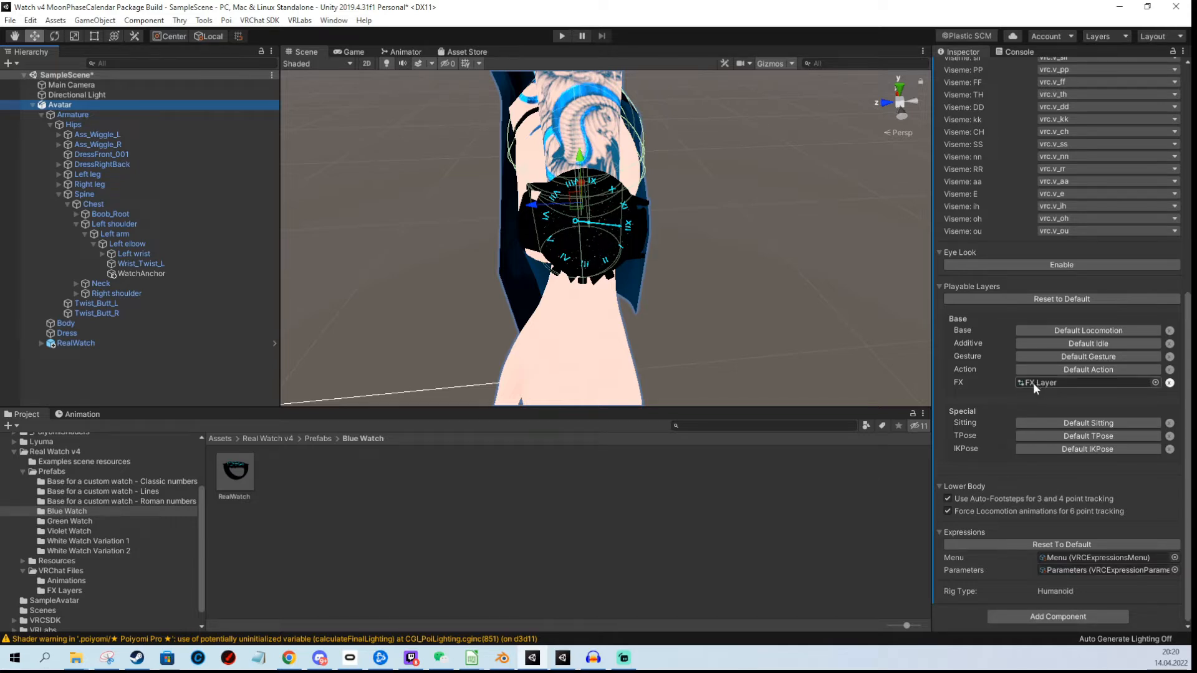
{"action": "left_click", "coordinate": [299, 20]}
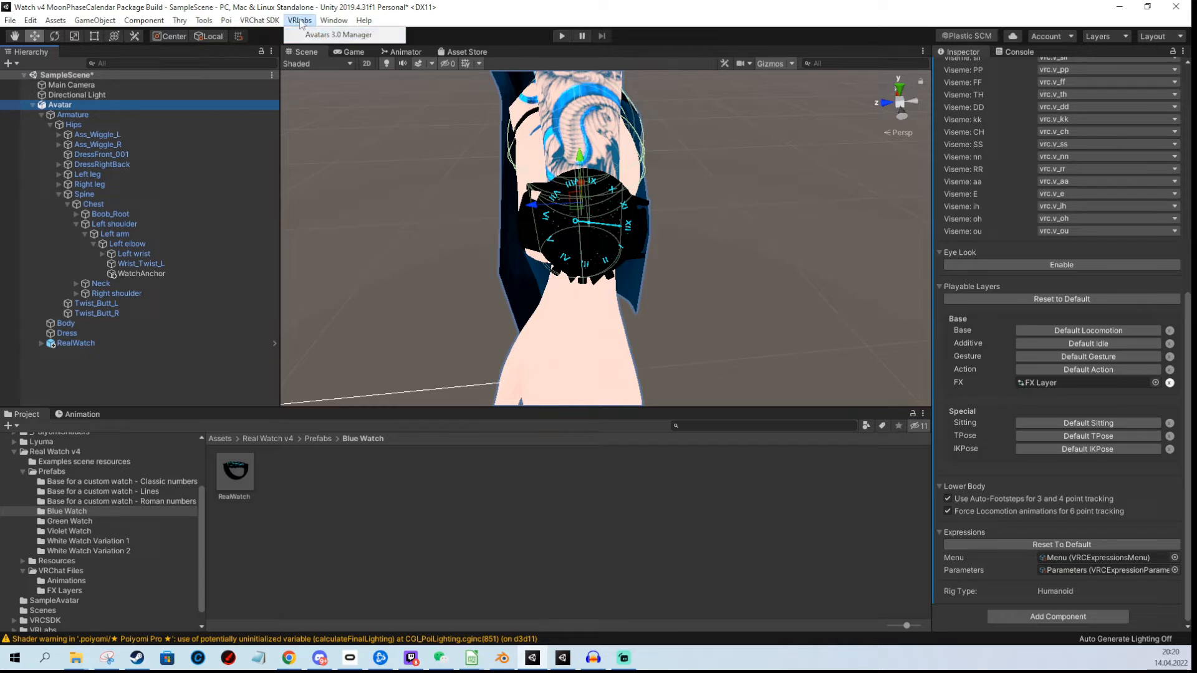
Launch the Avatars 3.0 Manager and start an animator merge into the avatar's FX layer.
{"action": "left_click", "coordinate": [339, 35]}
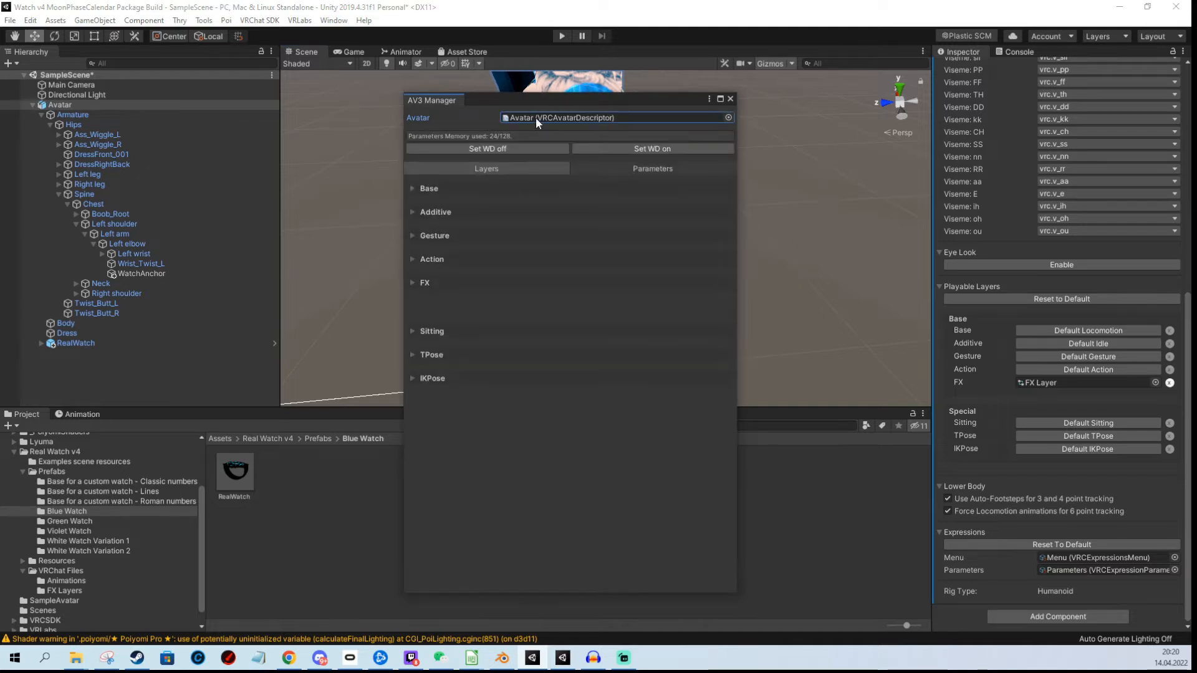
{"action": "left_click", "coordinate": [424, 283]}
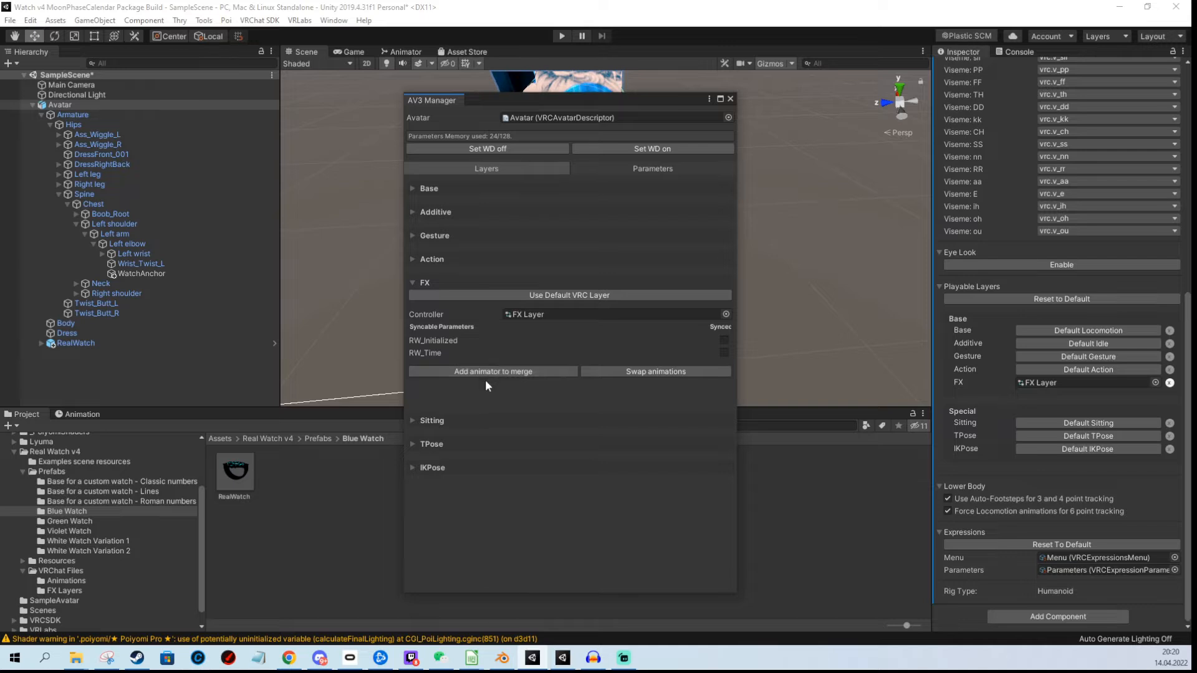
{"action": "left_click", "coordinate": [492, 371]}
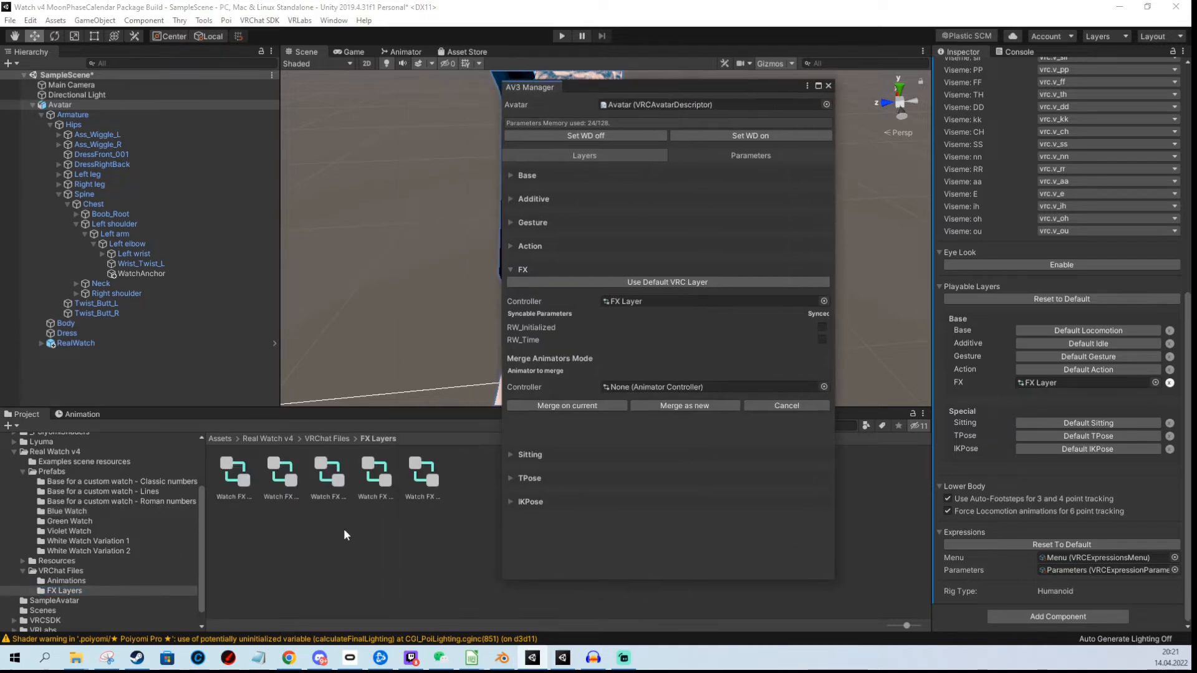
{"action": "mouse_move", "coordinate": [684, 405]}
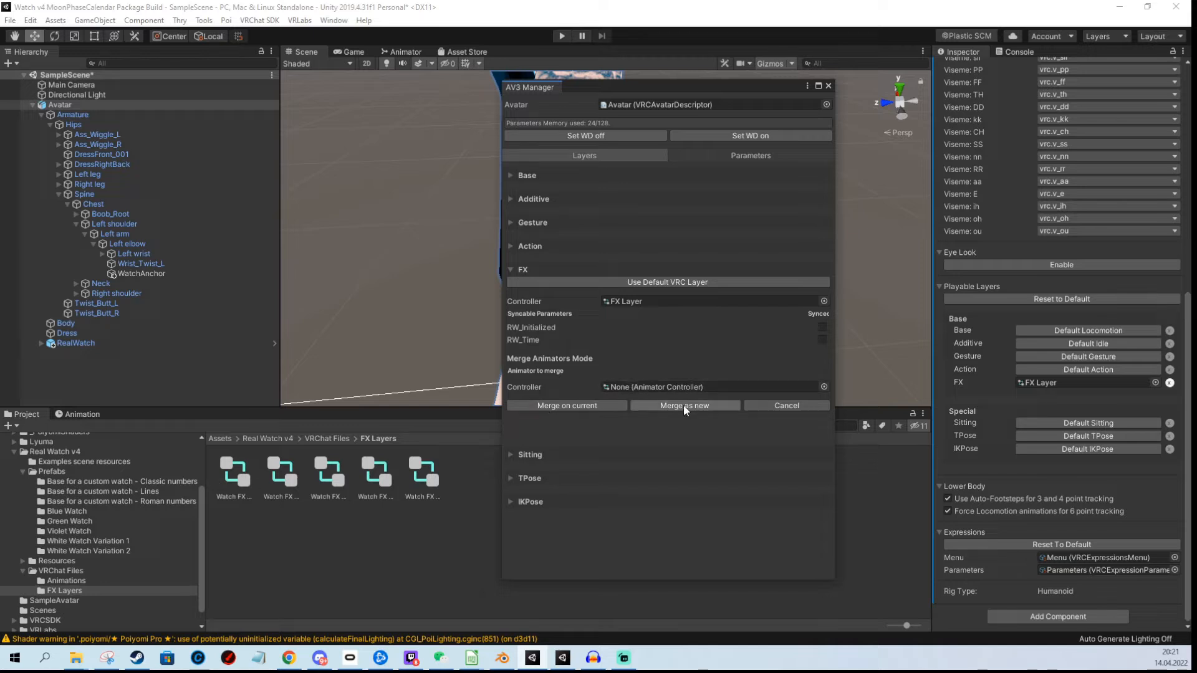
{"action": "mouse_move", "coordinate": [659, 365]}
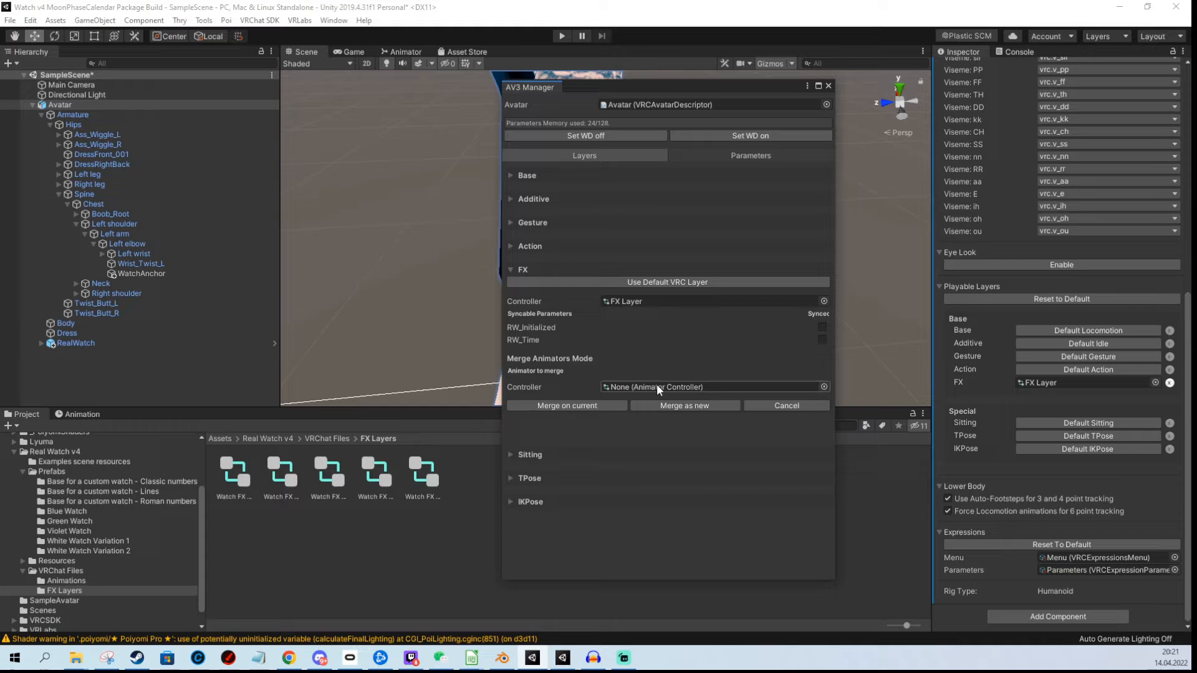
Compare the Watch FX Smoothest, Smooth, Quartz and Smoothestest controllers, settling on Smoothest.
{"action": "left_click", "coordinate": [374, 465]}
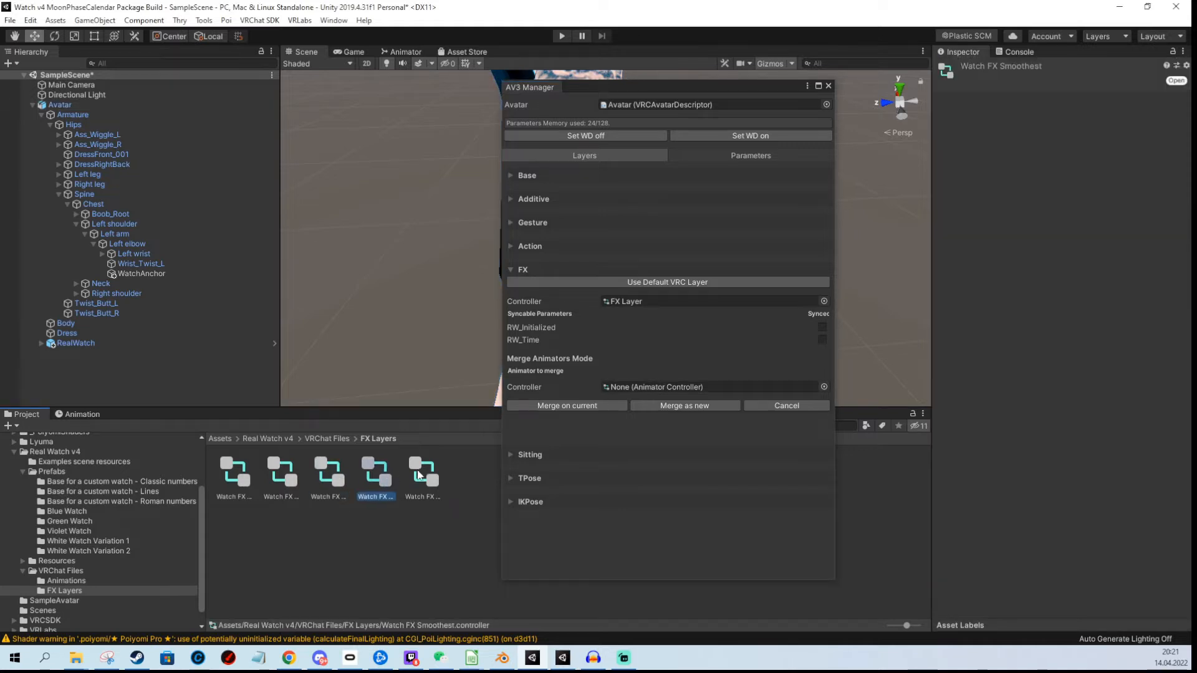
{"action": "left_click", "coordinate": [281, 470]}
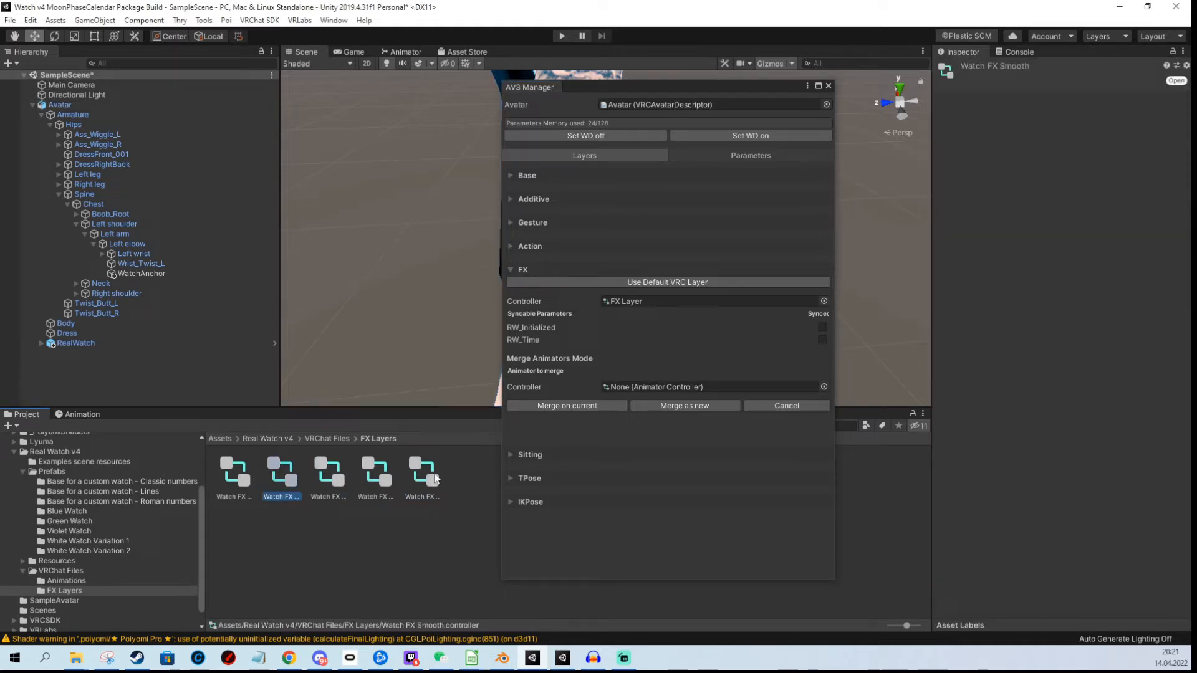
{"action": "mouse_move", "coordinate": [371, 471]}
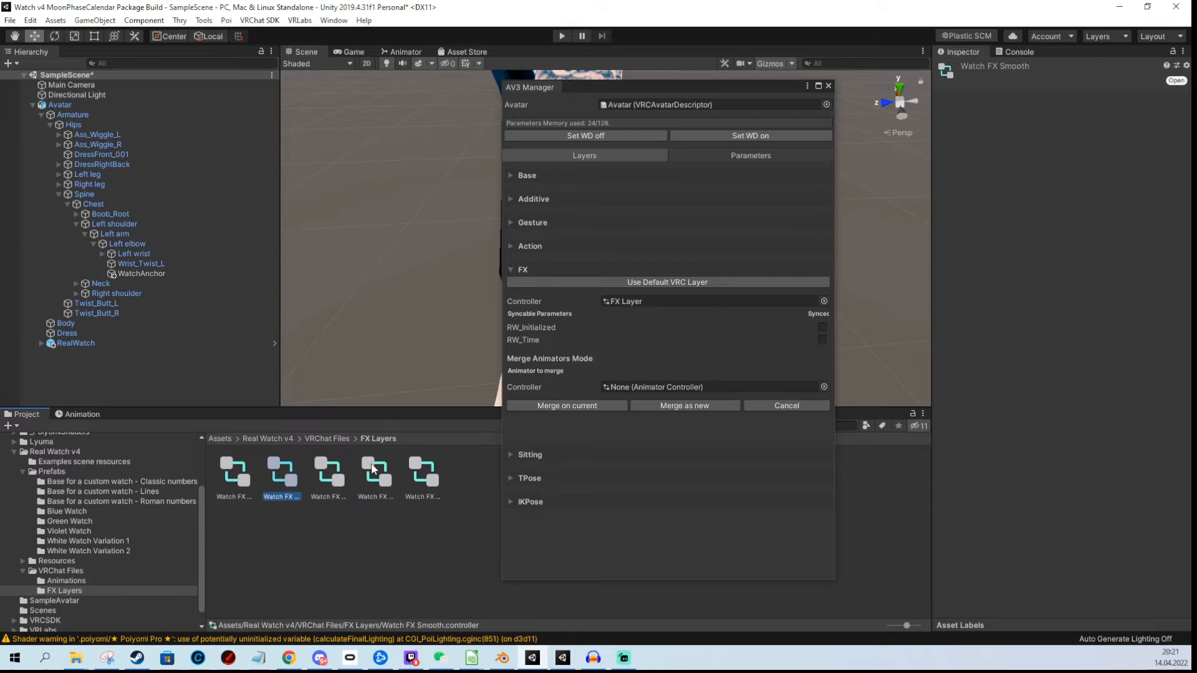
{"action": "mouse_move", "coordinate": [413, 496]}
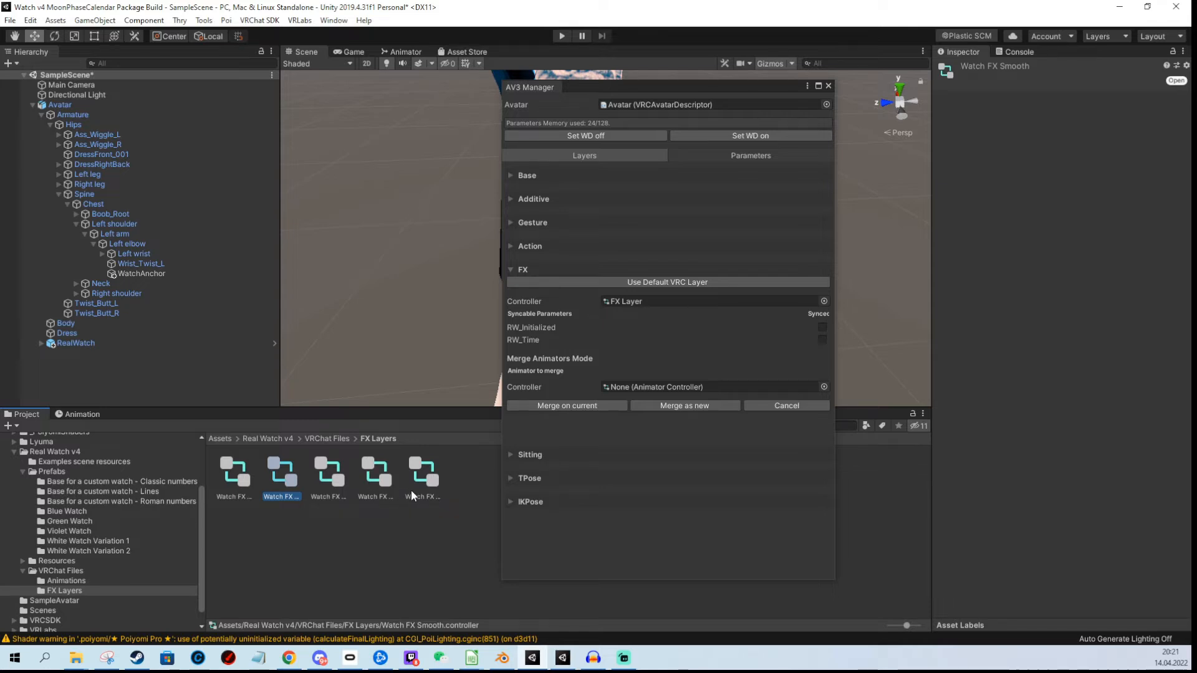
{"action": "mouse_move", "coordinate": [419, 478]}
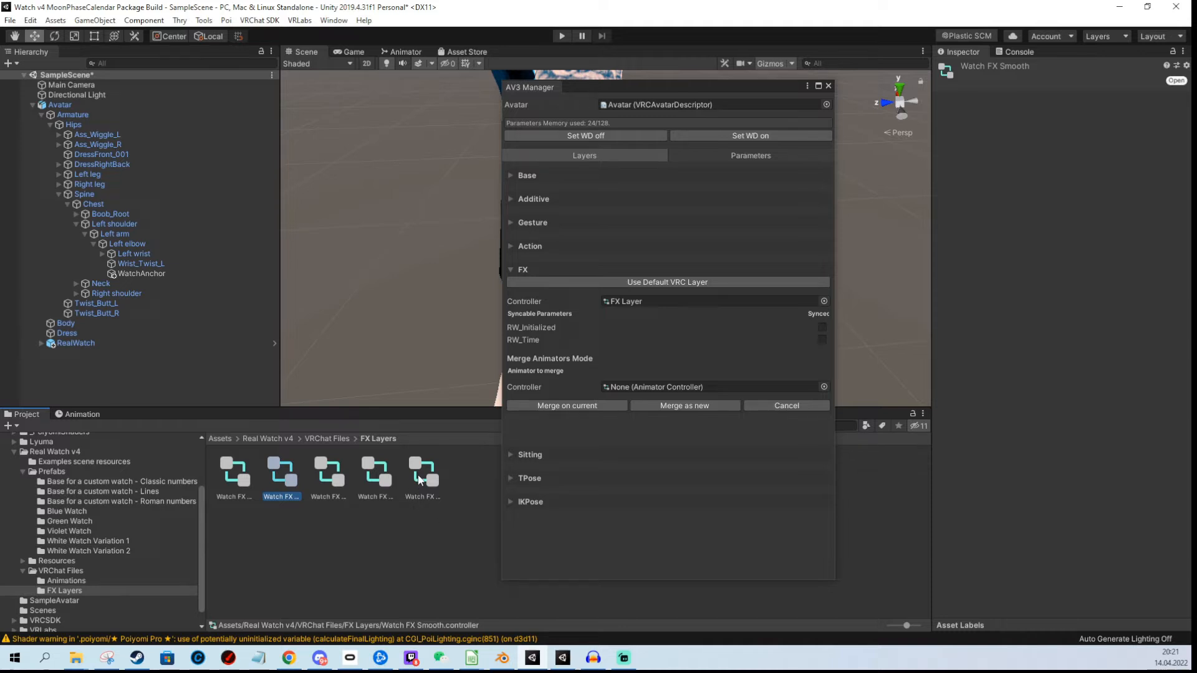
{"action": "mouse_move", "coordinate": [240, 486]}
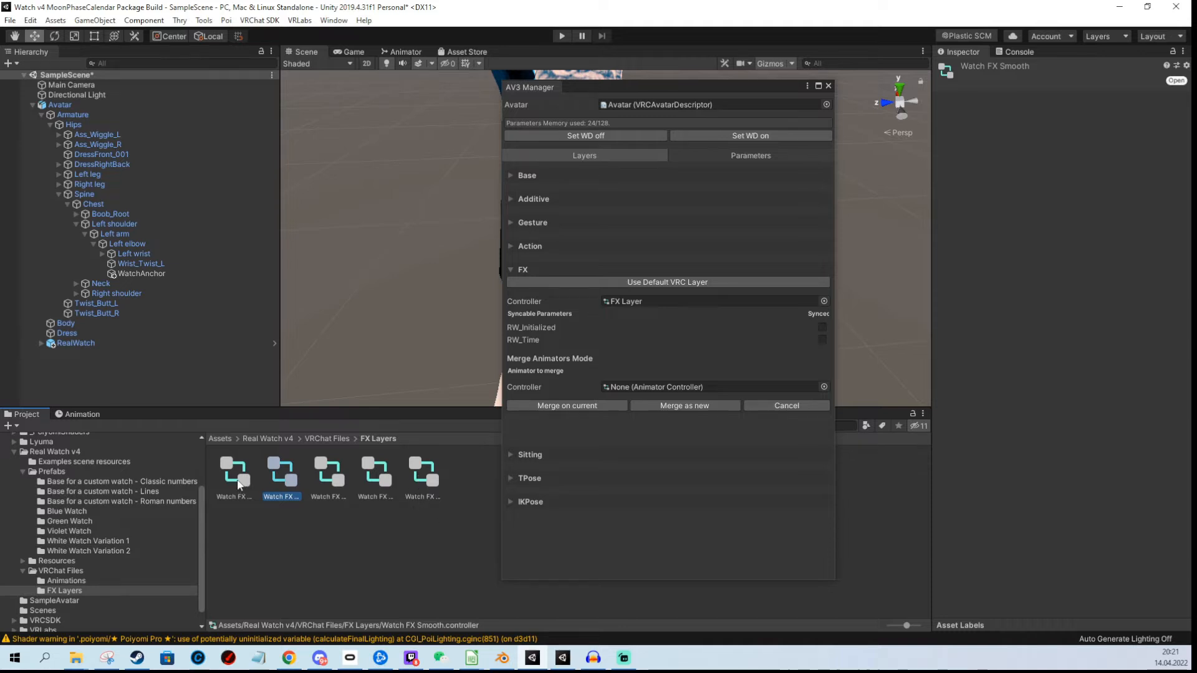
{"action": "mouse_move", "coordinate": [255, 479]}
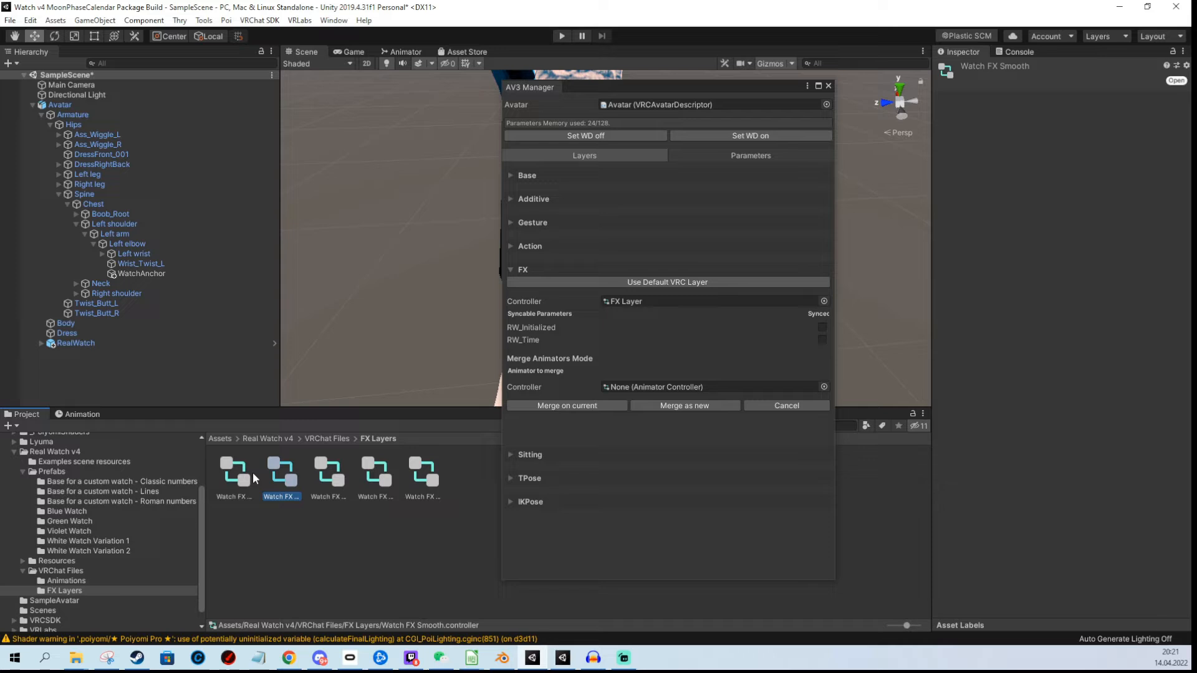
{"action": "left_click", "coordinate": [234, 468]}
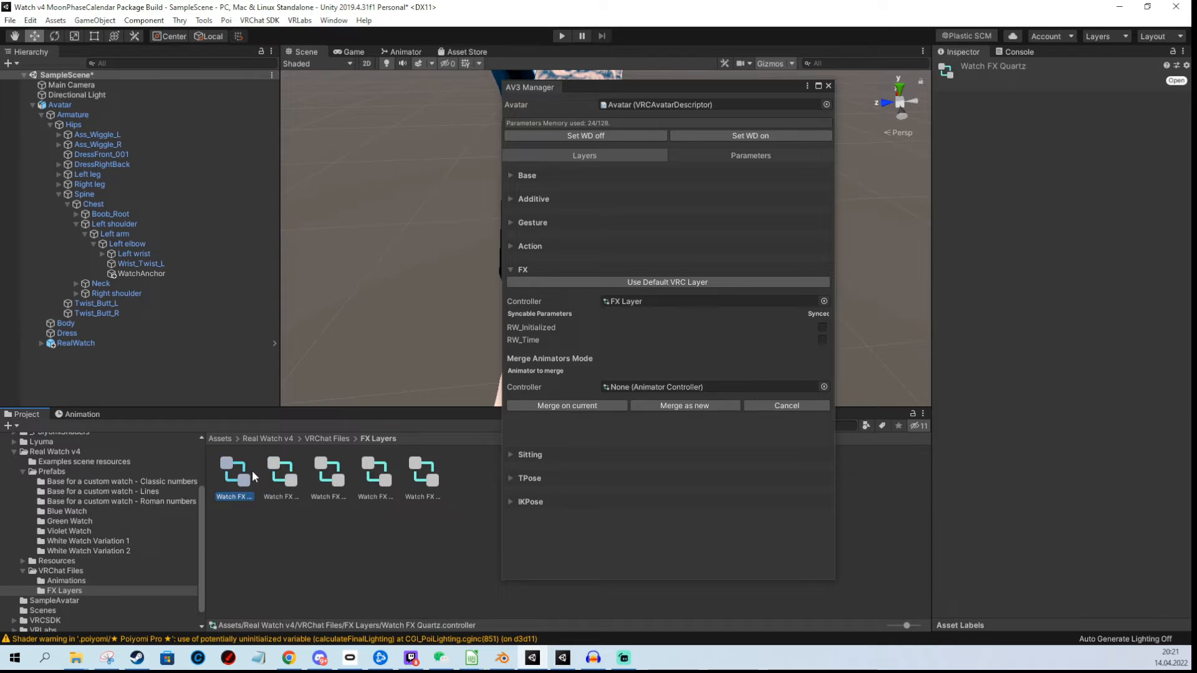
{"action": "mouse_move", "coordinate": [259, 497]}
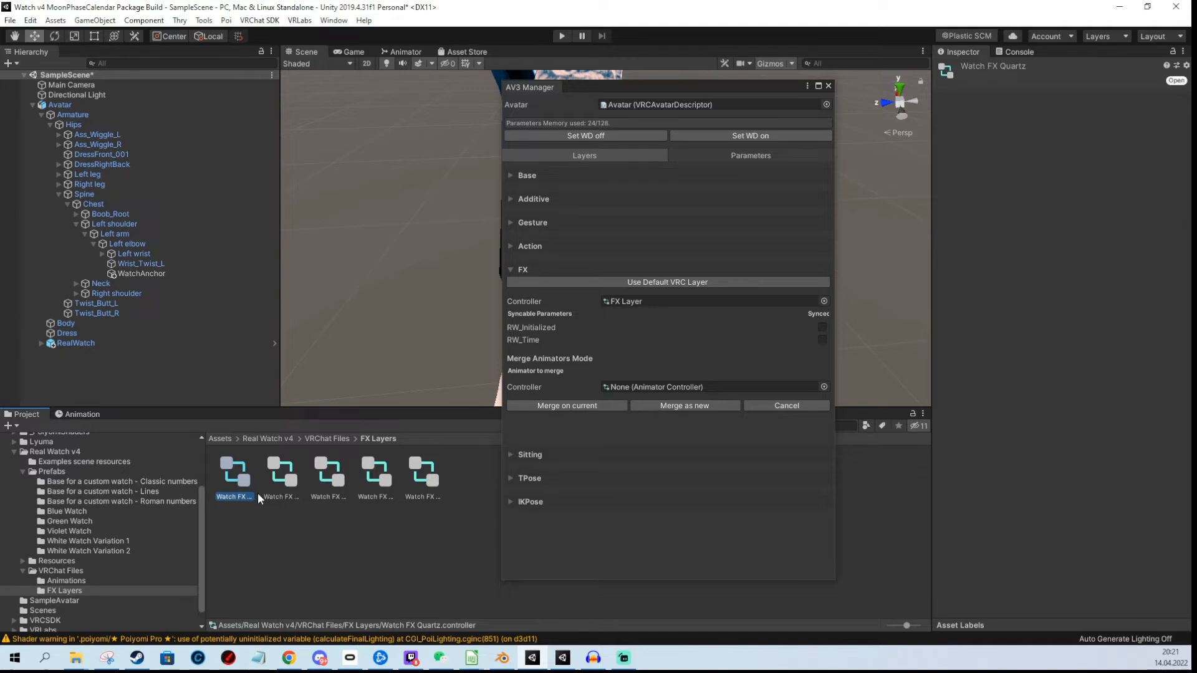
{"action": "mouse_move", "coordinate": [298, 493]}
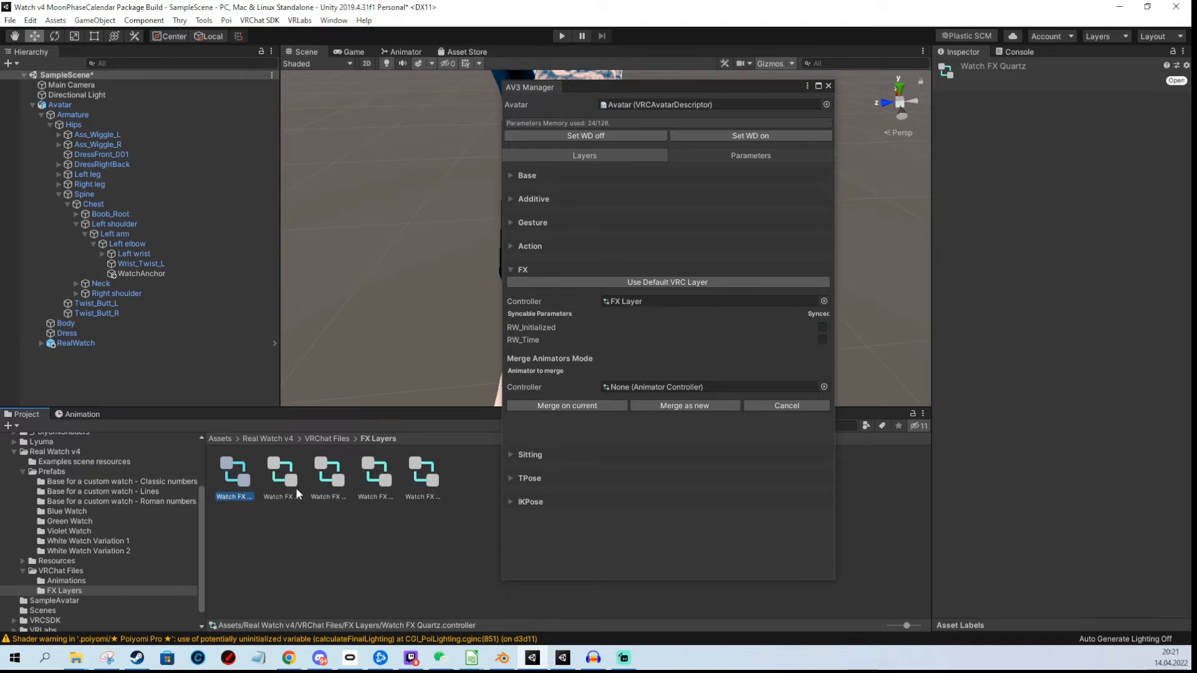
{"action": "left_click", "coordinate": [375, 470]}
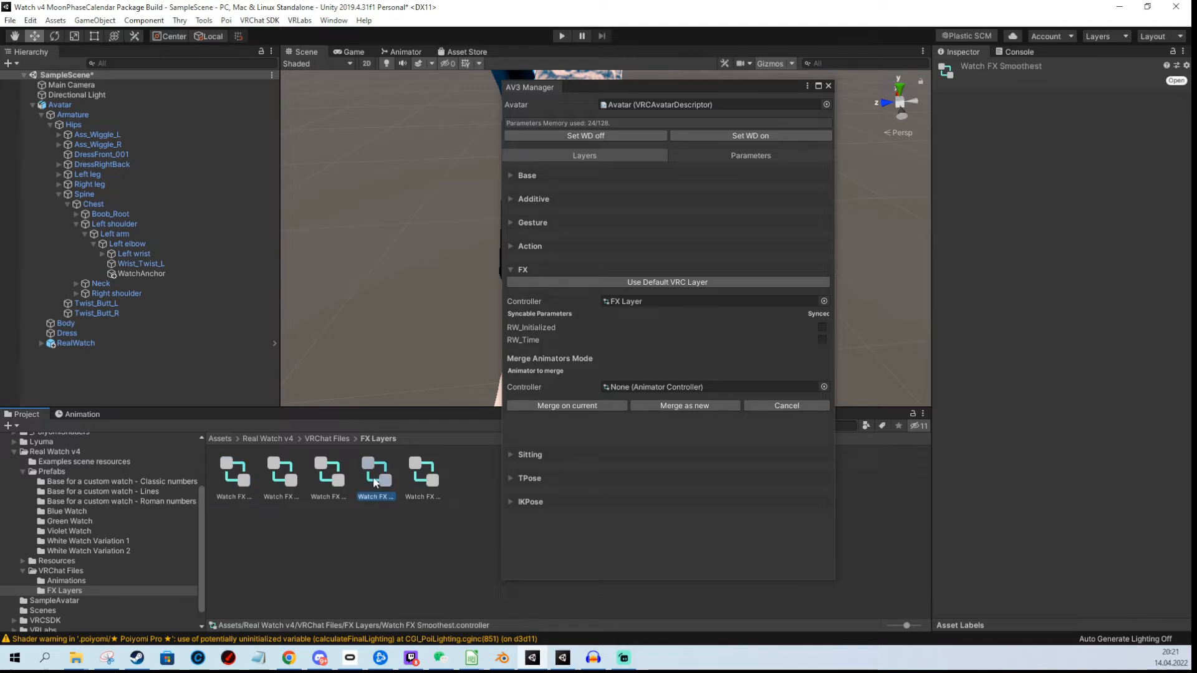
{"action": "mouse_move", "coordinate": [372, 478]}
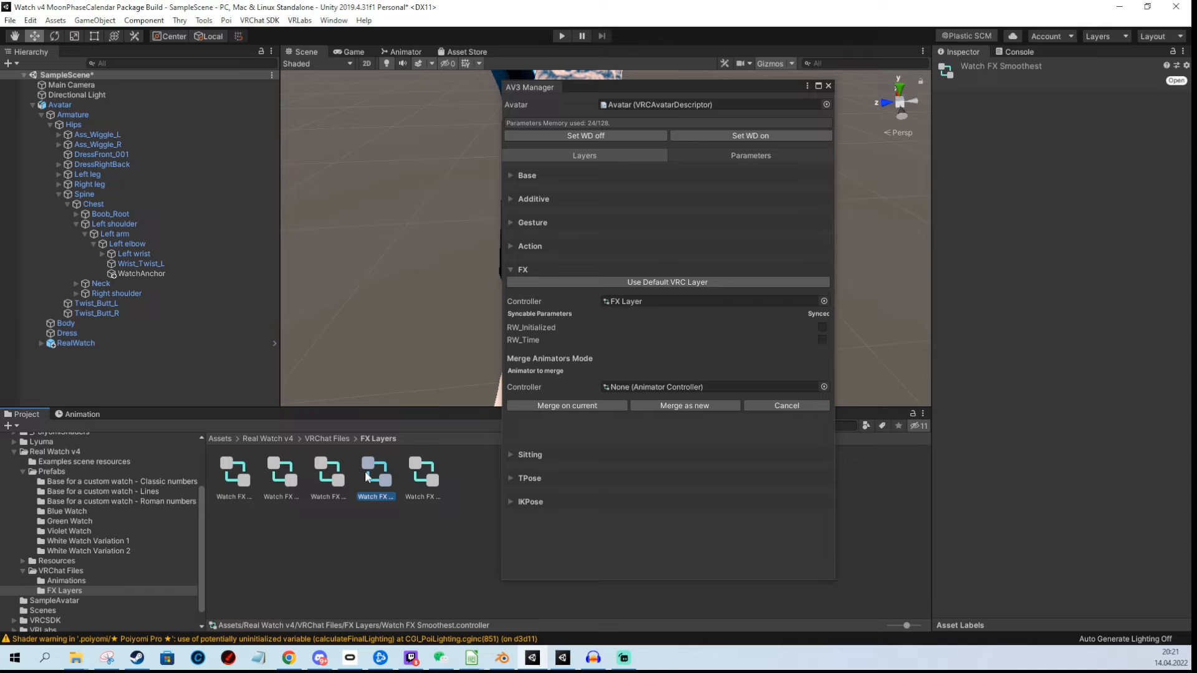
{"action": "left_click", "coordinate": [423, 470]}
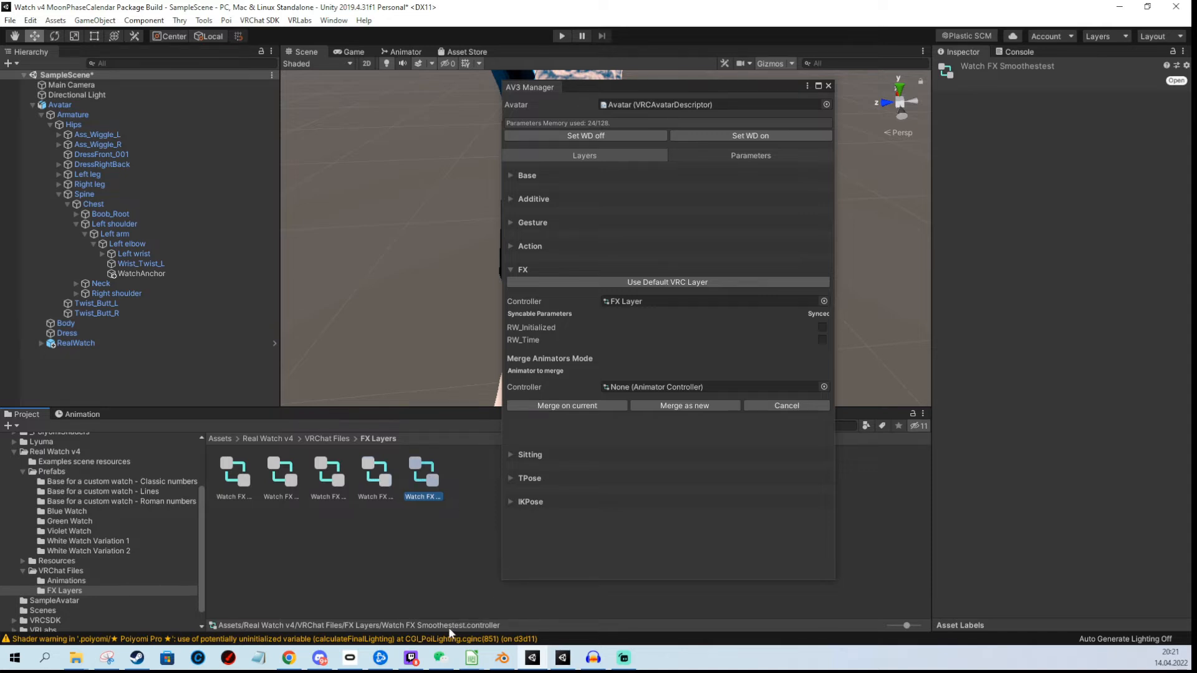
{"action": "left_click", "coordinate": [376, 470]}
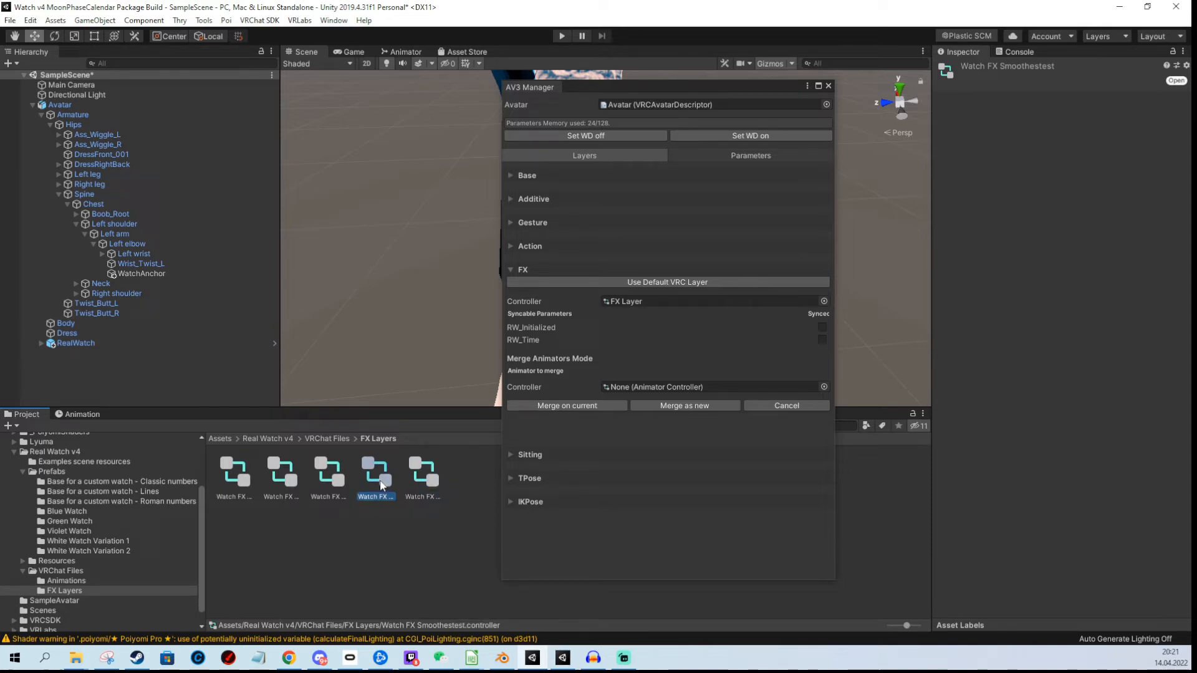
{"action": "mouse_move", "coordinate": [781, 92]}
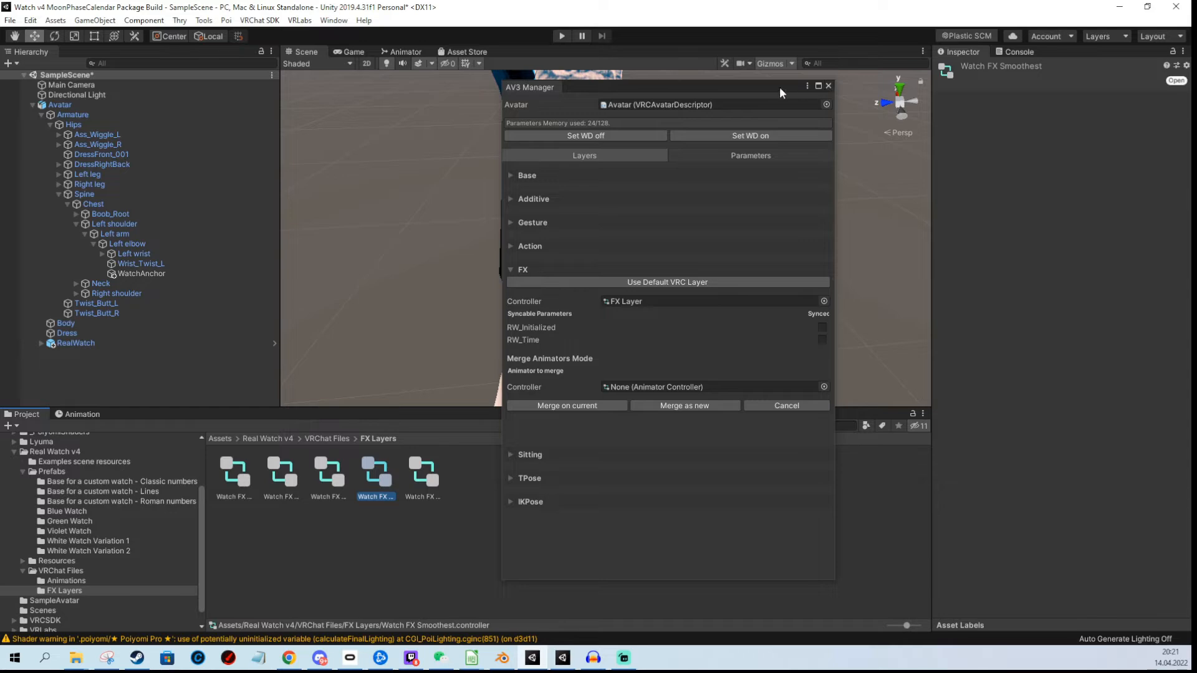
Add new entries to the avatar's expression parameters via the manager's Parameters view.
{"action": "left_click", "coordinate": [60, 105]}
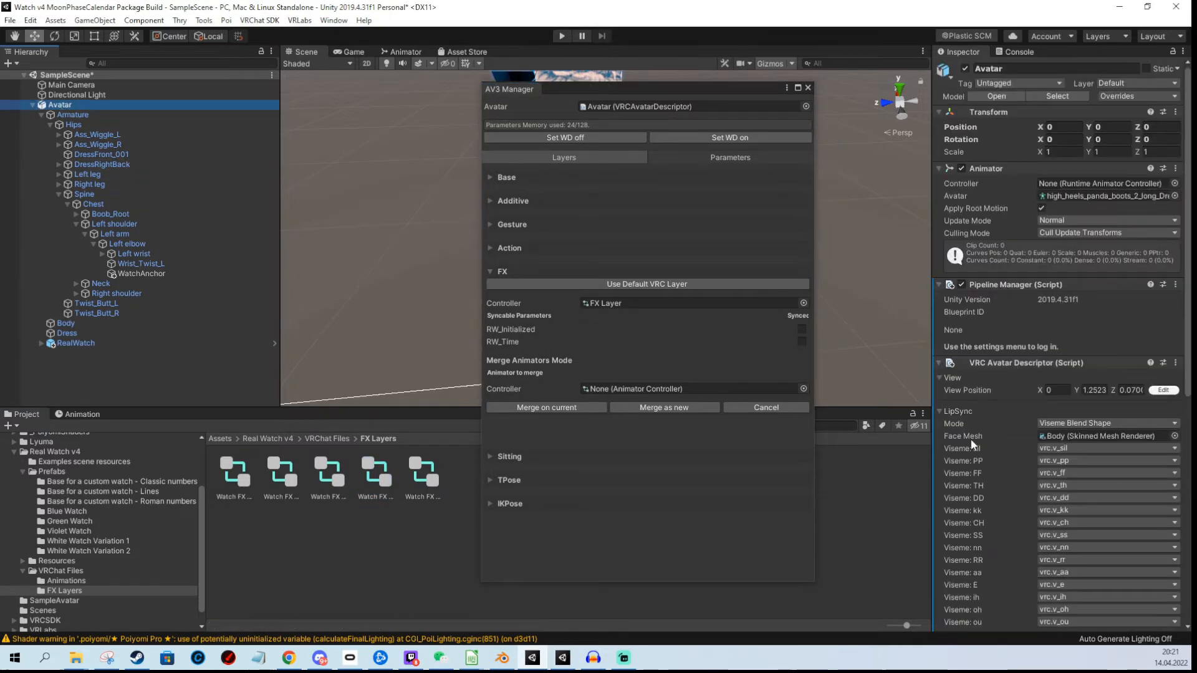
{"action": "scroll", "scroll_direction": "down", "scroll_amount": 3}
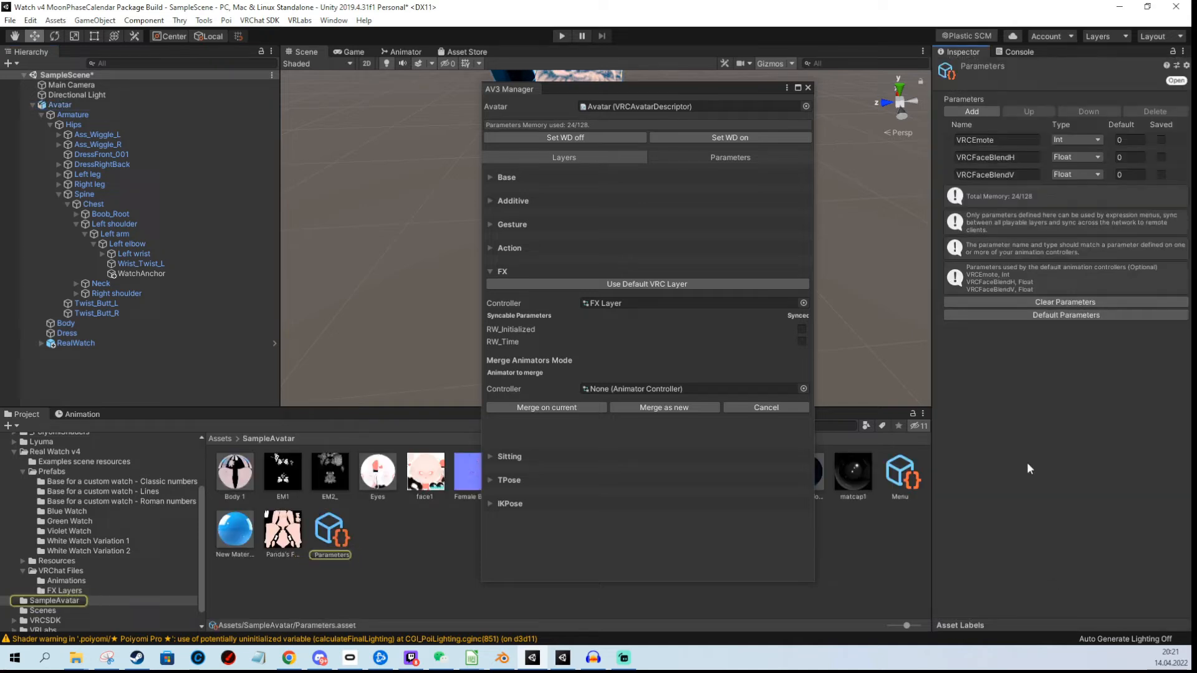
{"action": "mouse_move", "coordinate": [730, 137]}
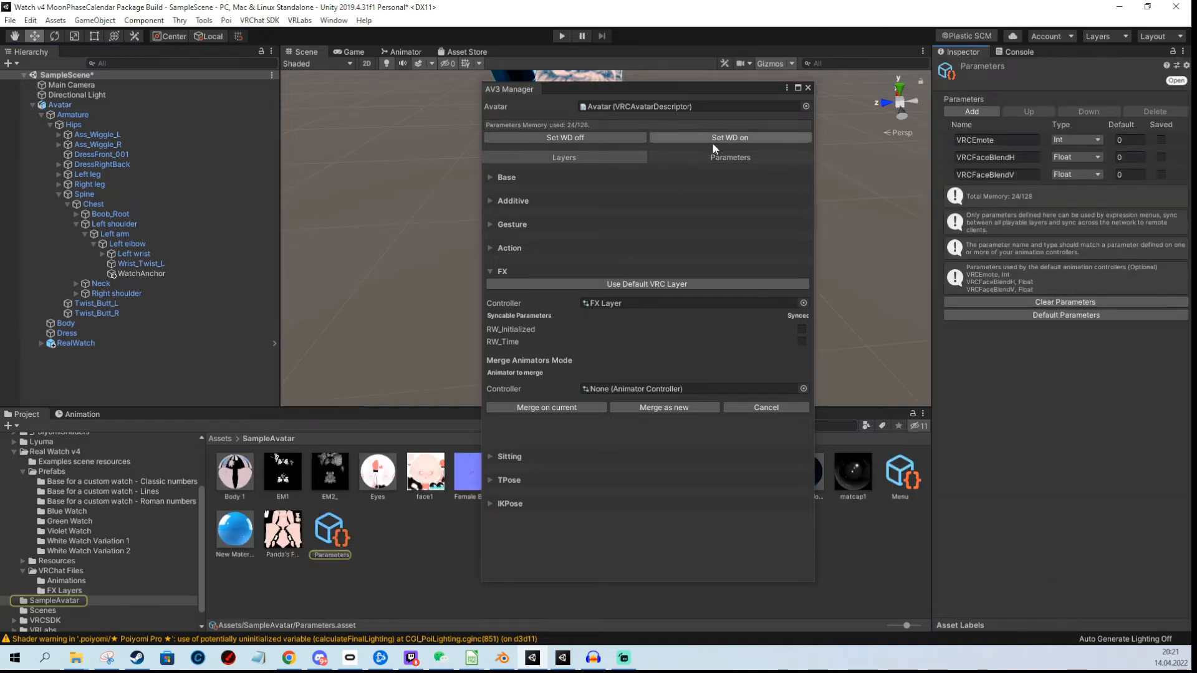
{"action": "left_click", "coordinate": [728, 157]}
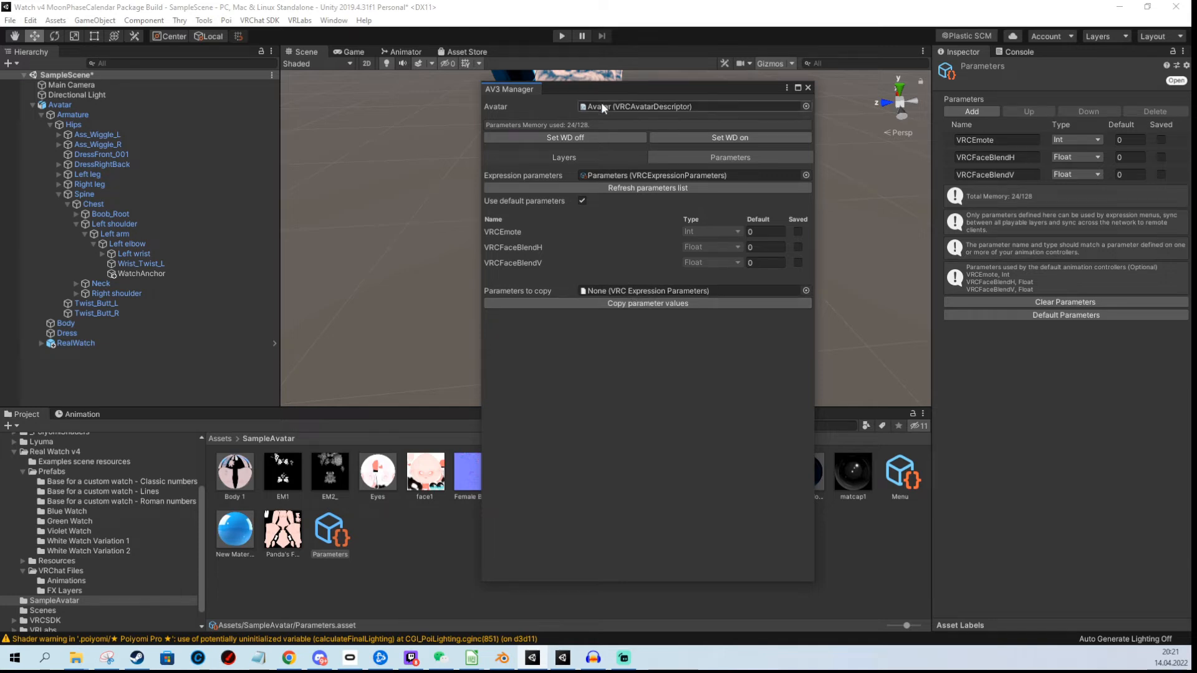
{"action": "mouse_move", "coordinate": [989, 117]}
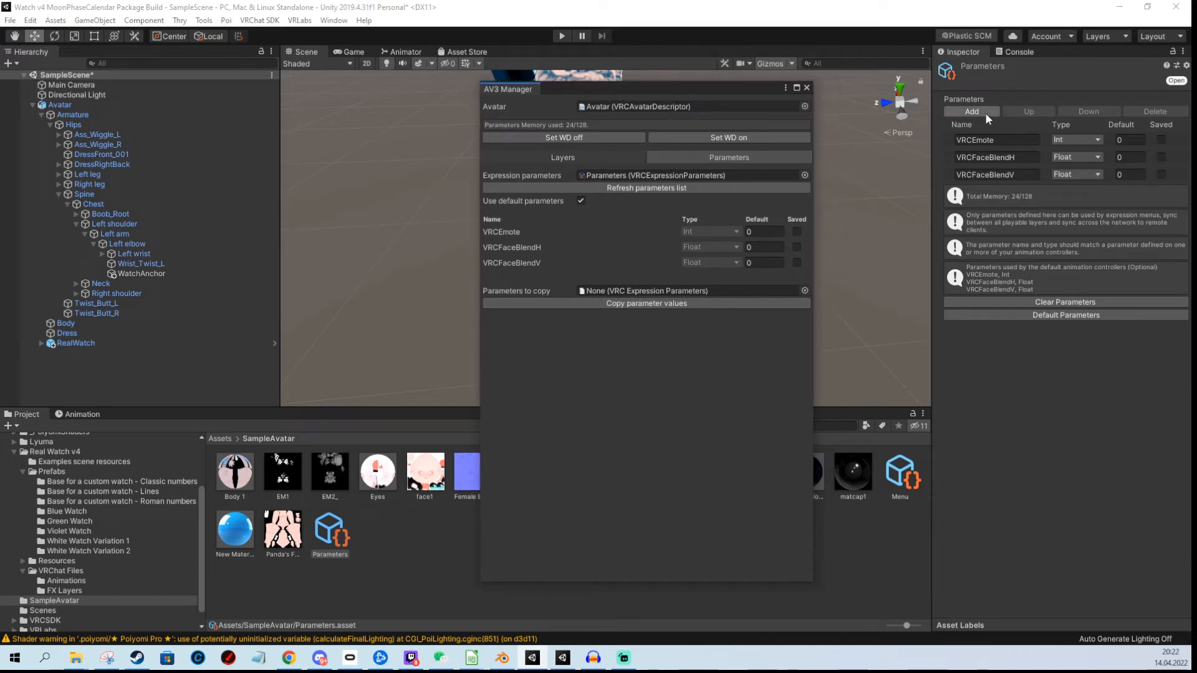
{"action": "left_click", "coordinate": [970, 111]}
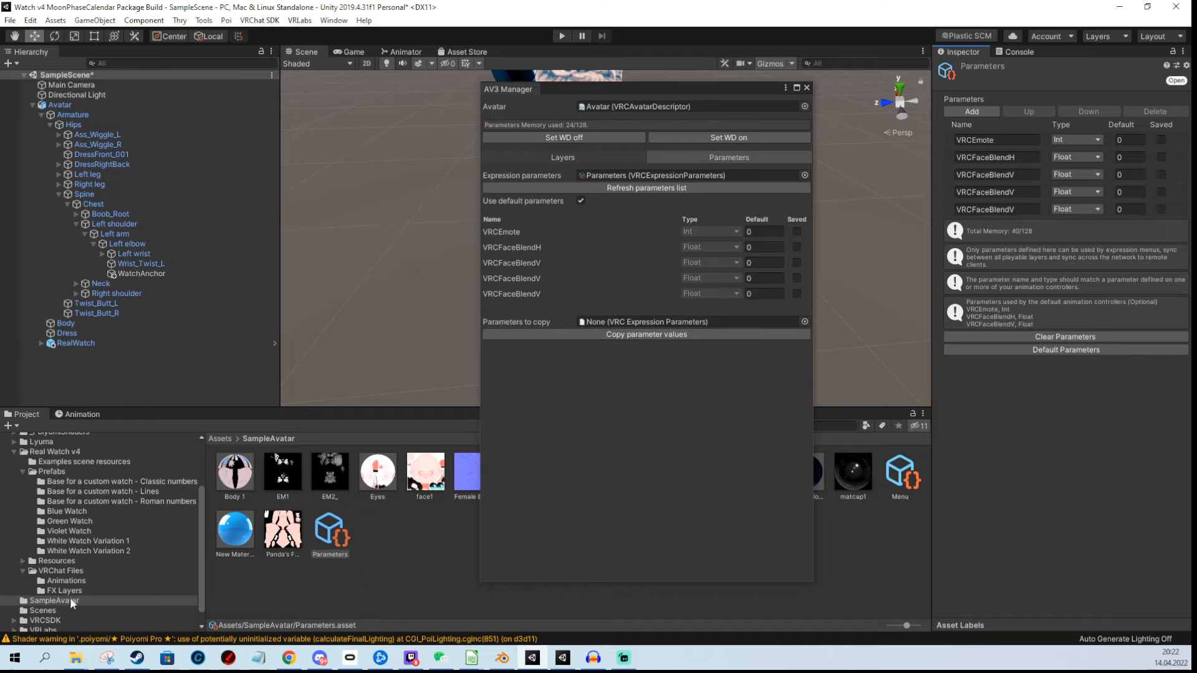
{"action": "left_click", "coordinate": [60, 571]}
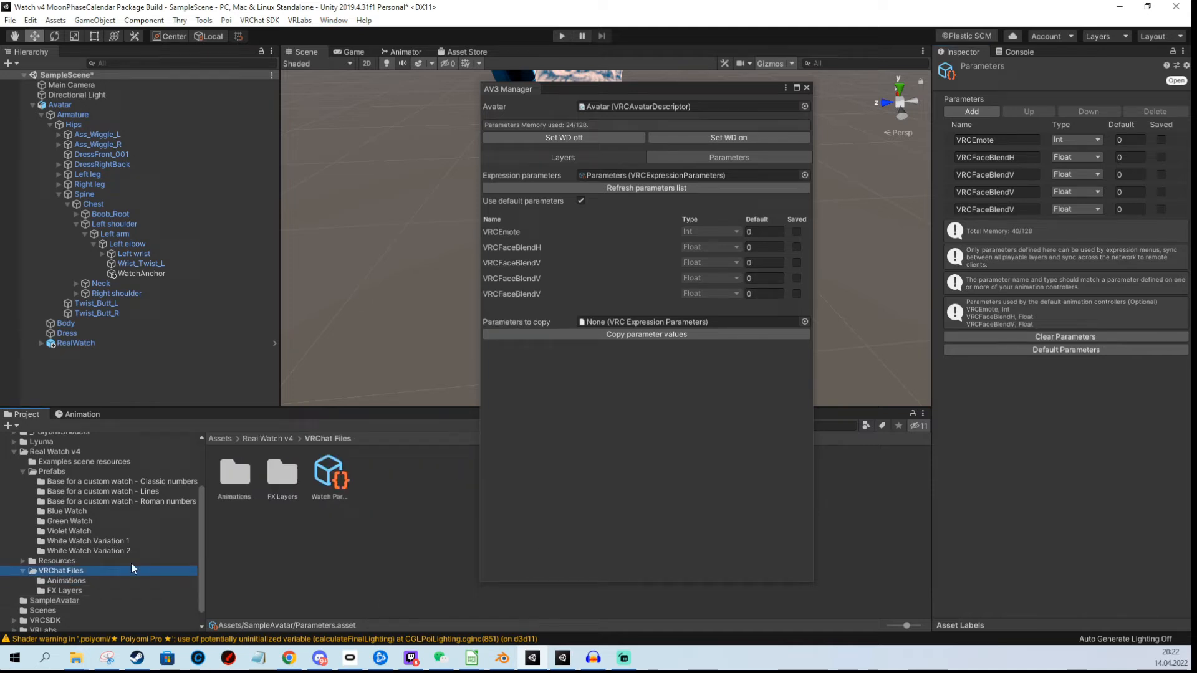
{"action": "left_click", "coordinate": [328, 471]}
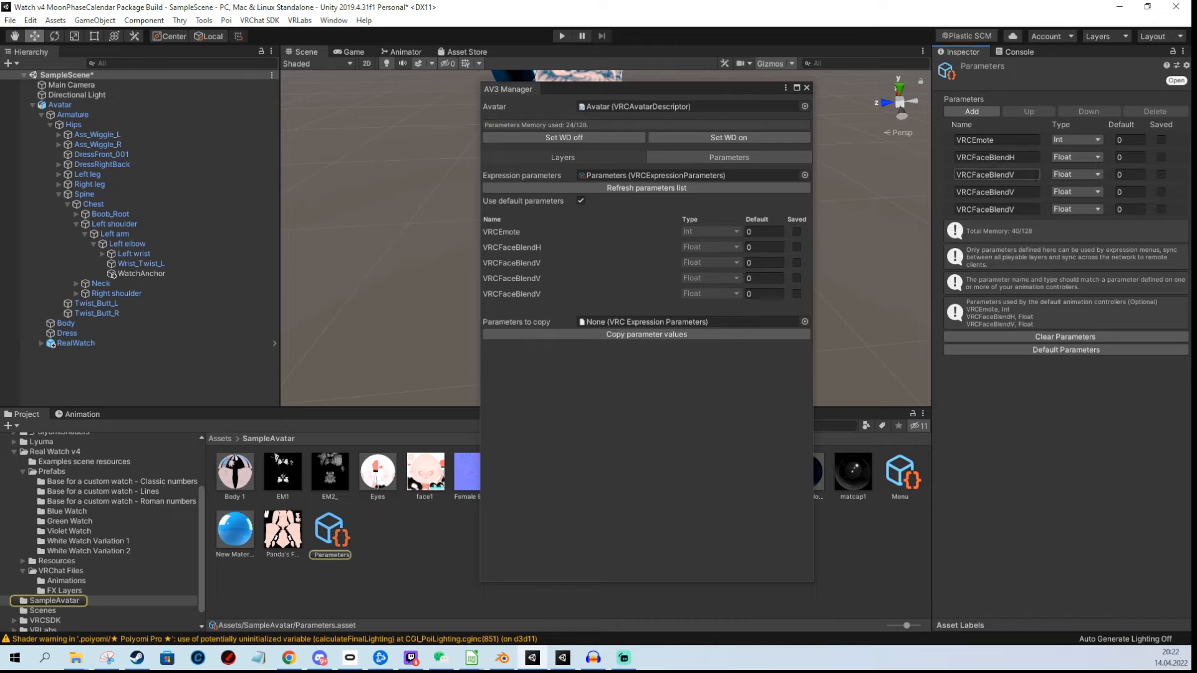
Make RW_Initialized a Bool and name the other new parameter RW_Time as a Float.
{"action": "left_click", "coordinate": [1075, 210]}
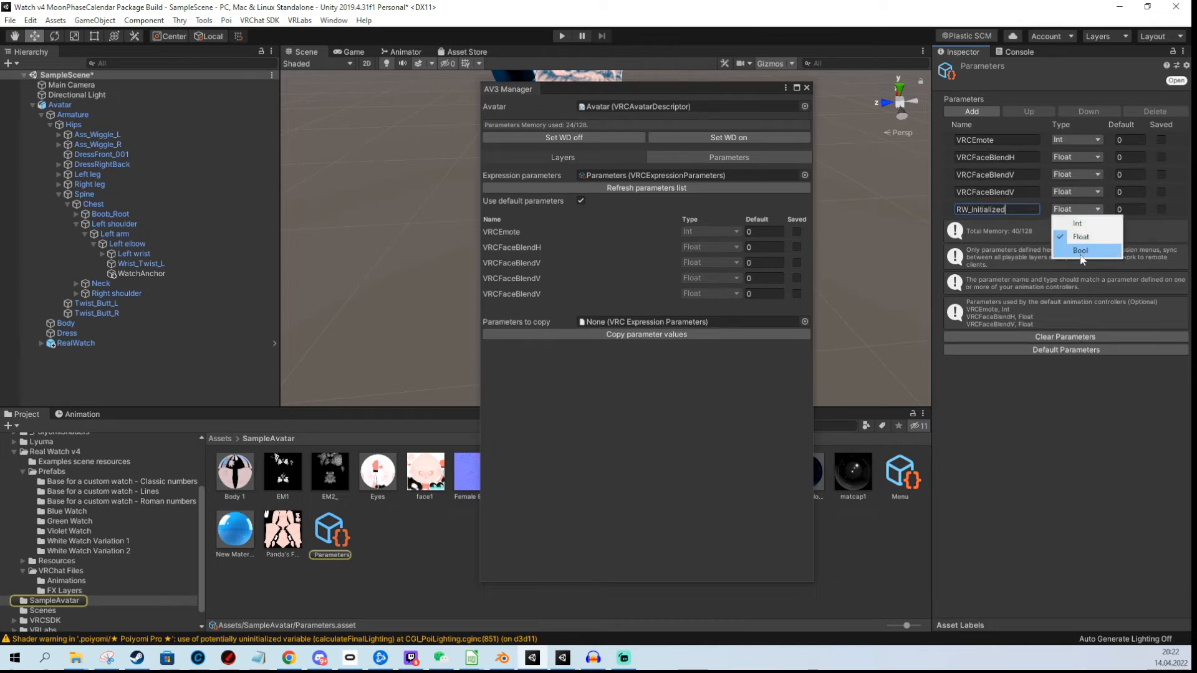
{"action": "left_click", "coordinate": [1080, 251]}
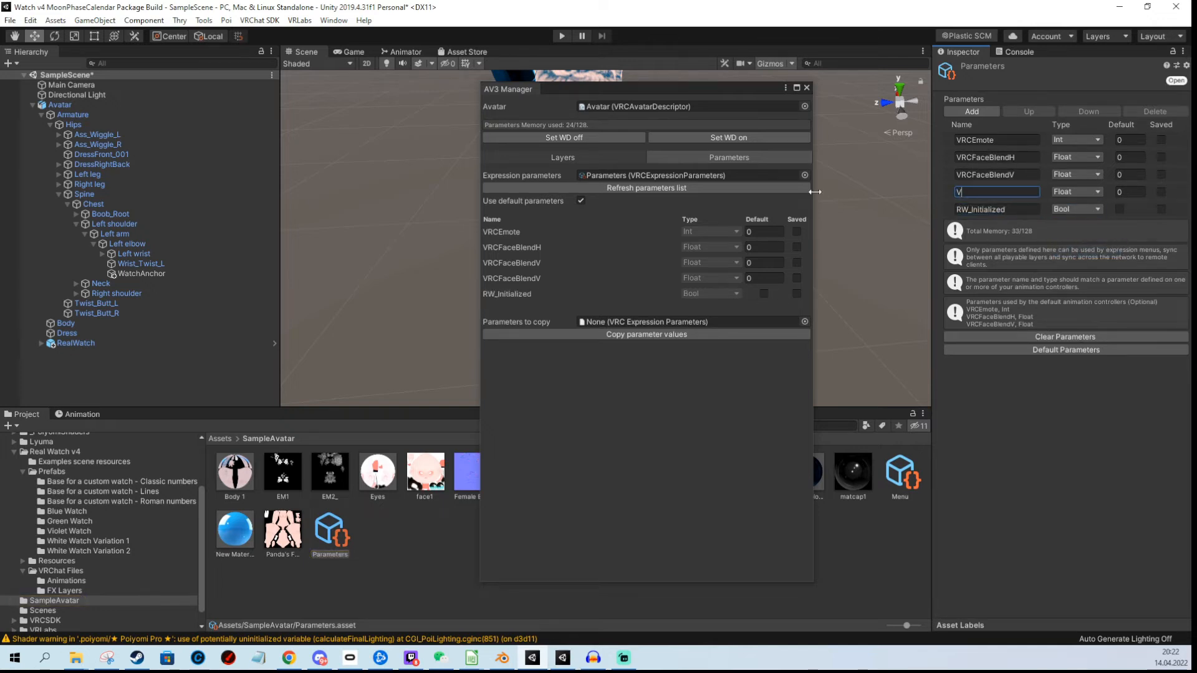
{"action": "type", "text": "RW_Time"}
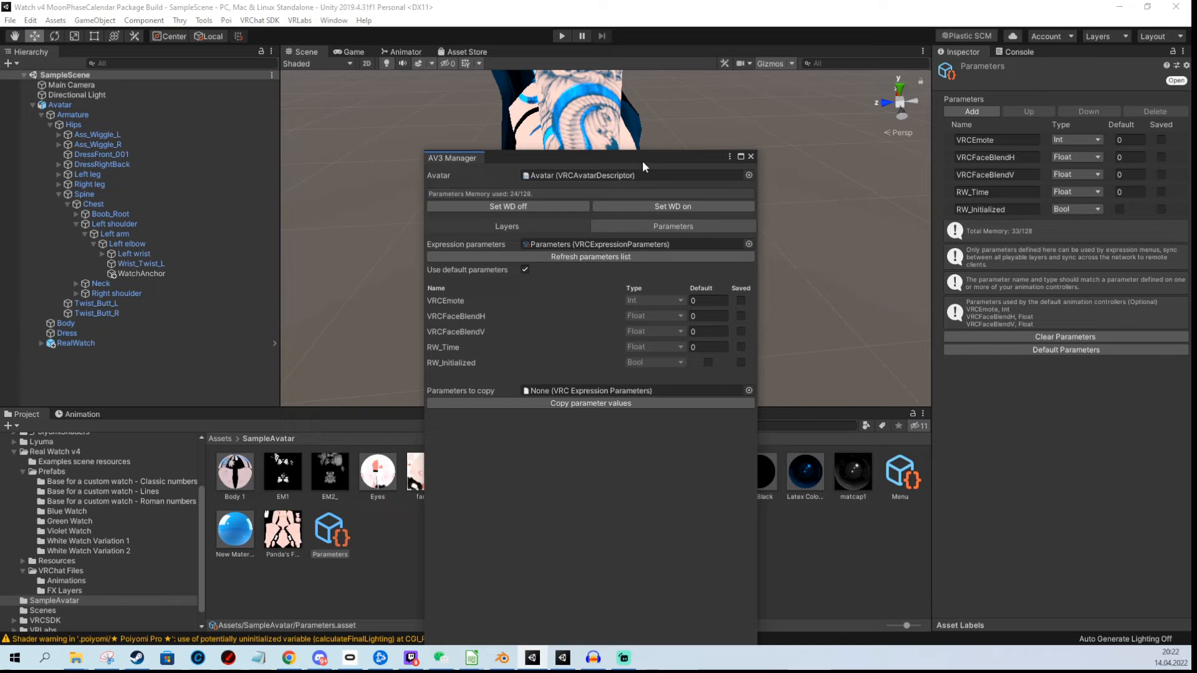
Close the AV3 Manager and enable the Avatars 3.0 Emulator from the Tools menu.
{"action": "left_click", "coordinate": [750, 158]}
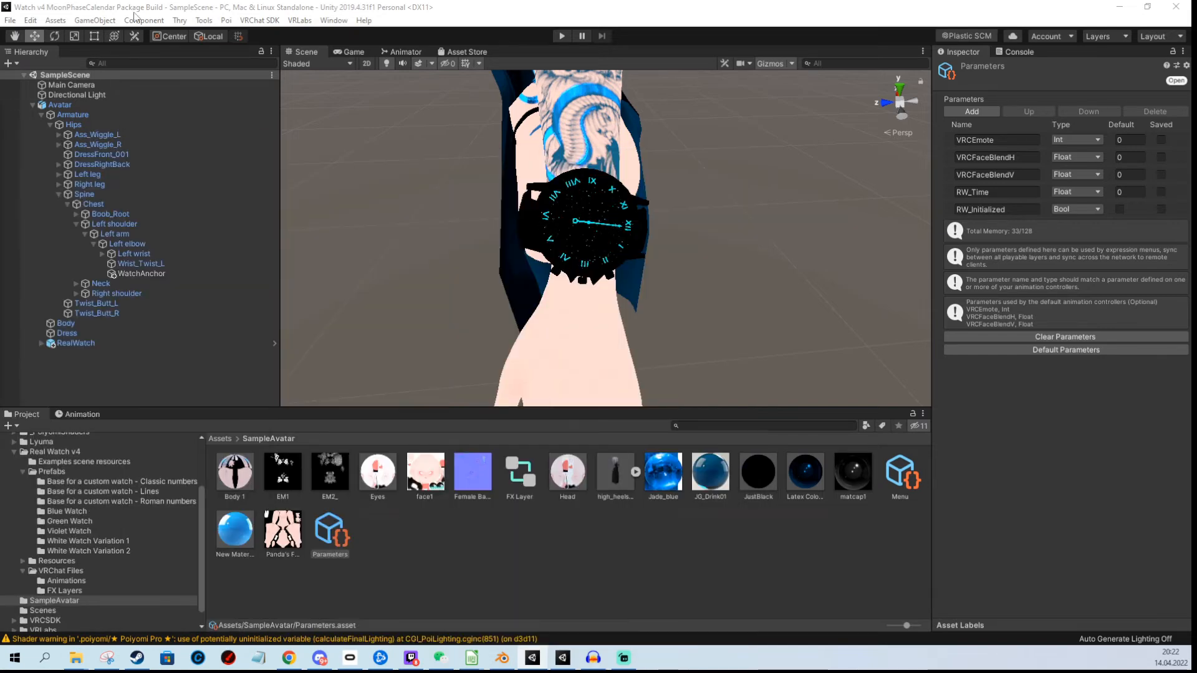
{"action": "left_click", "coordinate": [203, 20]}
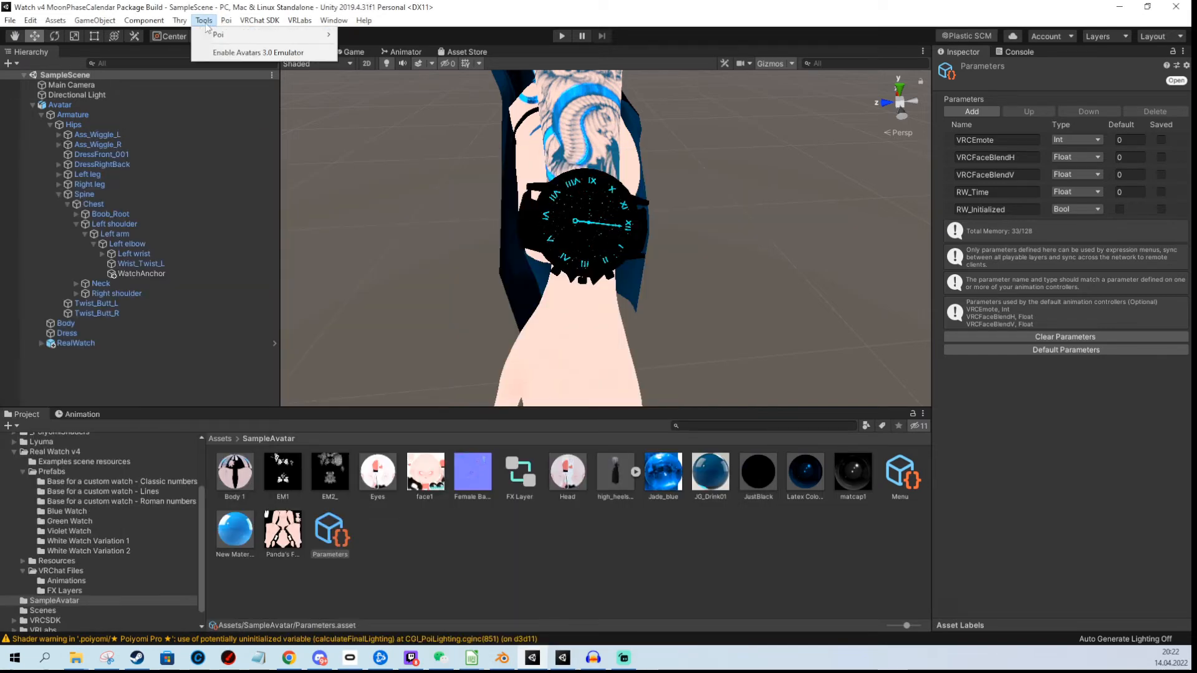
{"action": "left_click", "coordinate": [260, 52]}
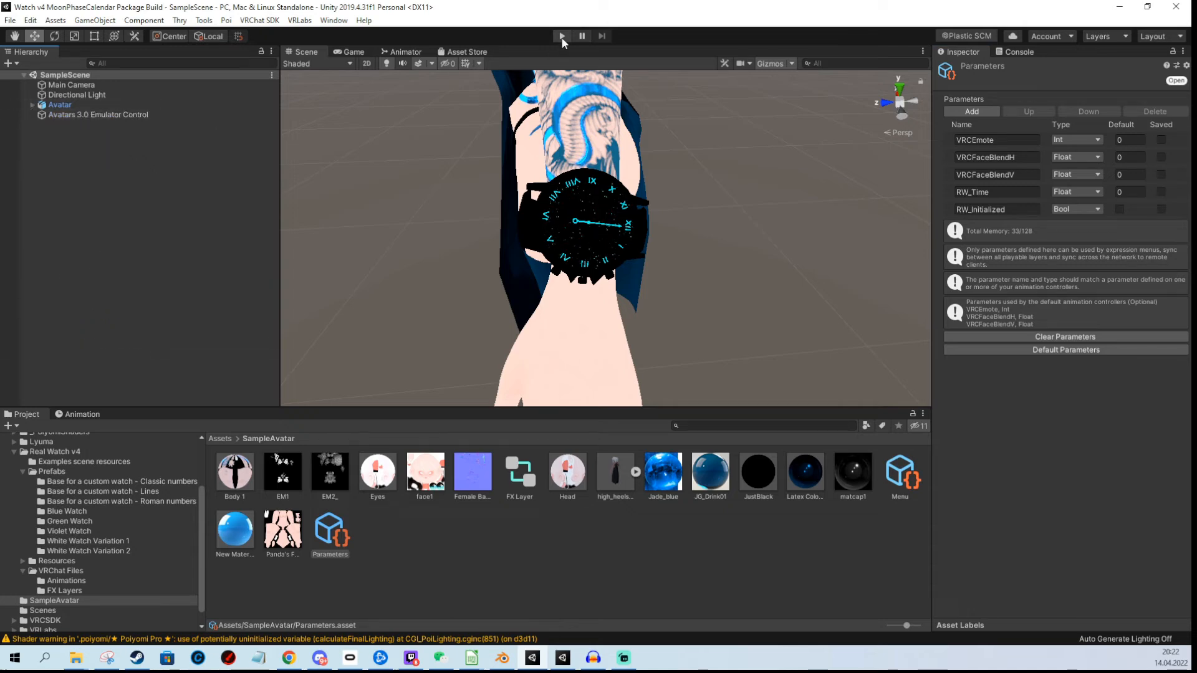
{"action": "mouse_move", "coordinate": [483, 278]}
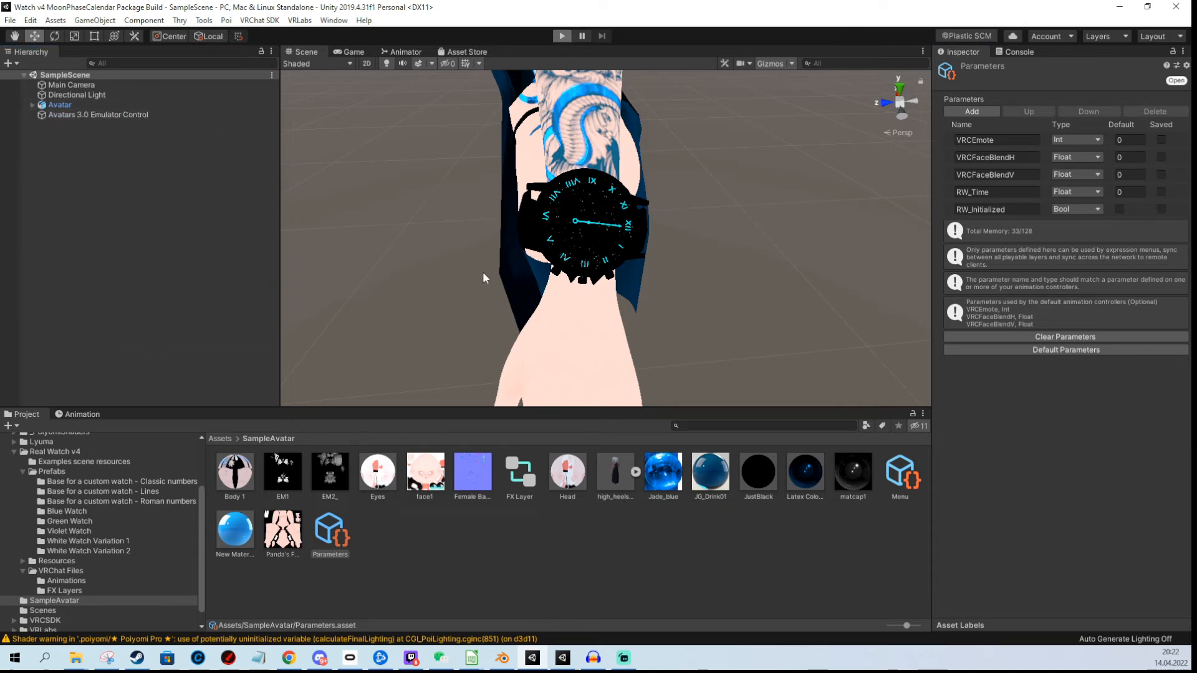
{"action": "mouse_move", "coordinate": [454, 243]}
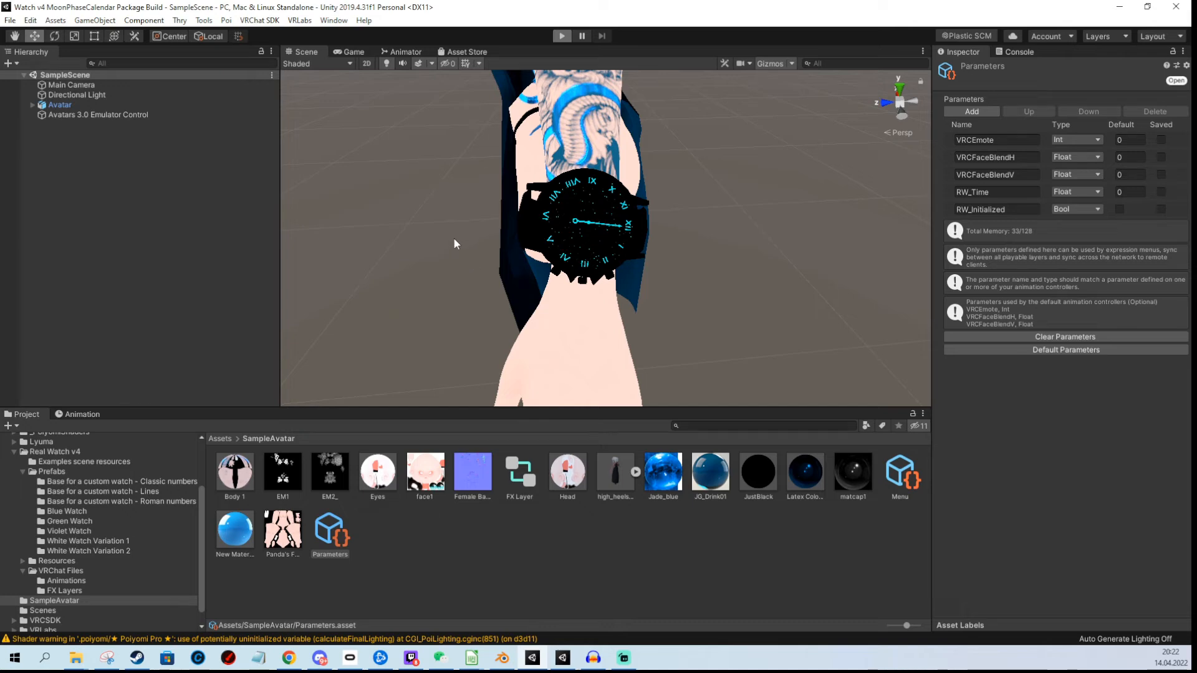
{"action": "mouse_move", "coordinate": [423, 66]}
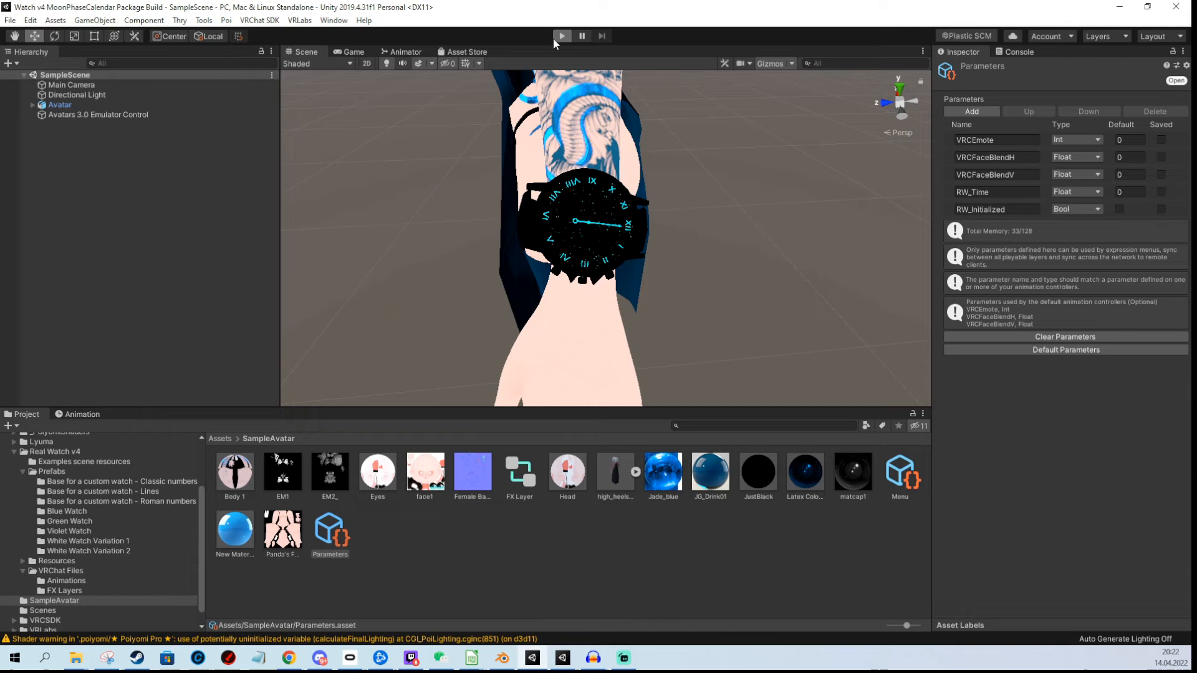
Enter Play mode, view the watch on the wrist, and scroll to the Av3 Runtime user-generated inputs.
{"action": "left_click", "coordinate": [561, 36]}
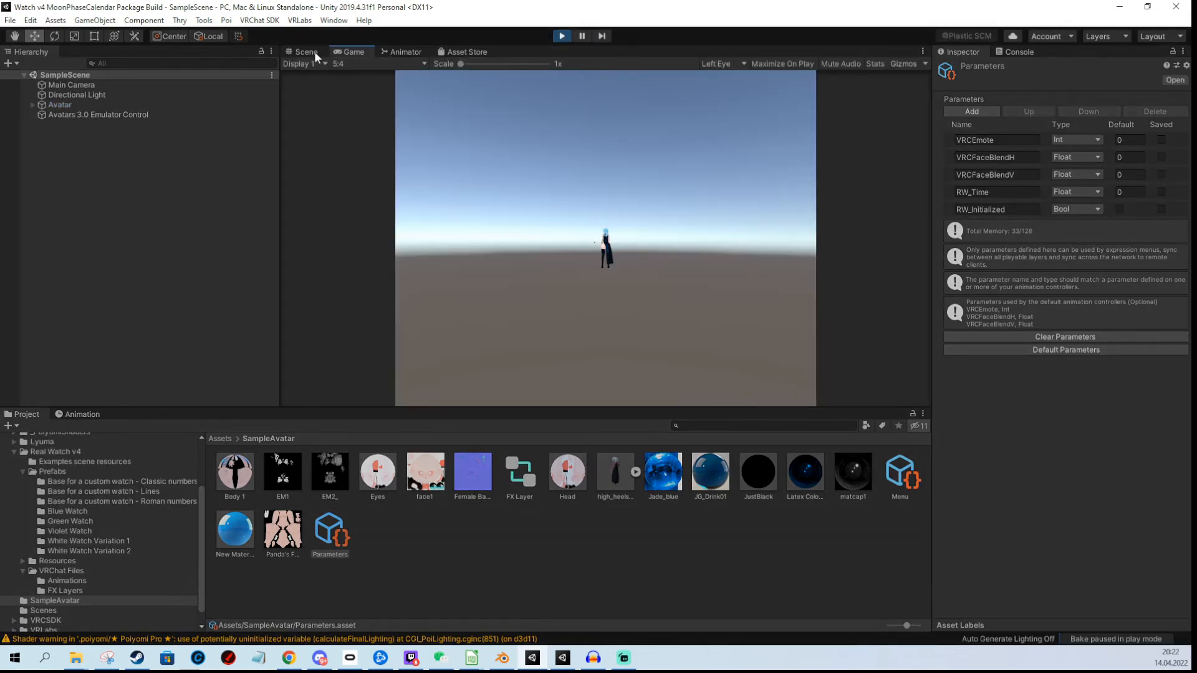
{"action": "left_click", "coordinate": [60, 104]}
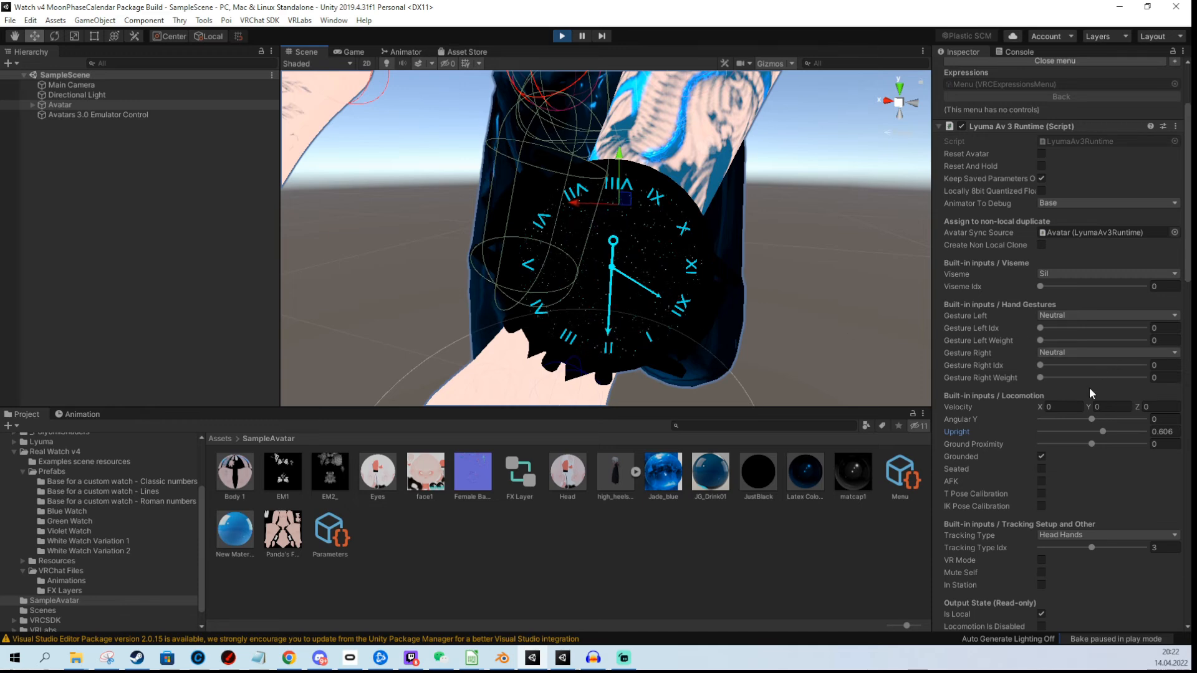
{"action": "scroll", "scroll_direction": "down", "scroll_amount": 3}
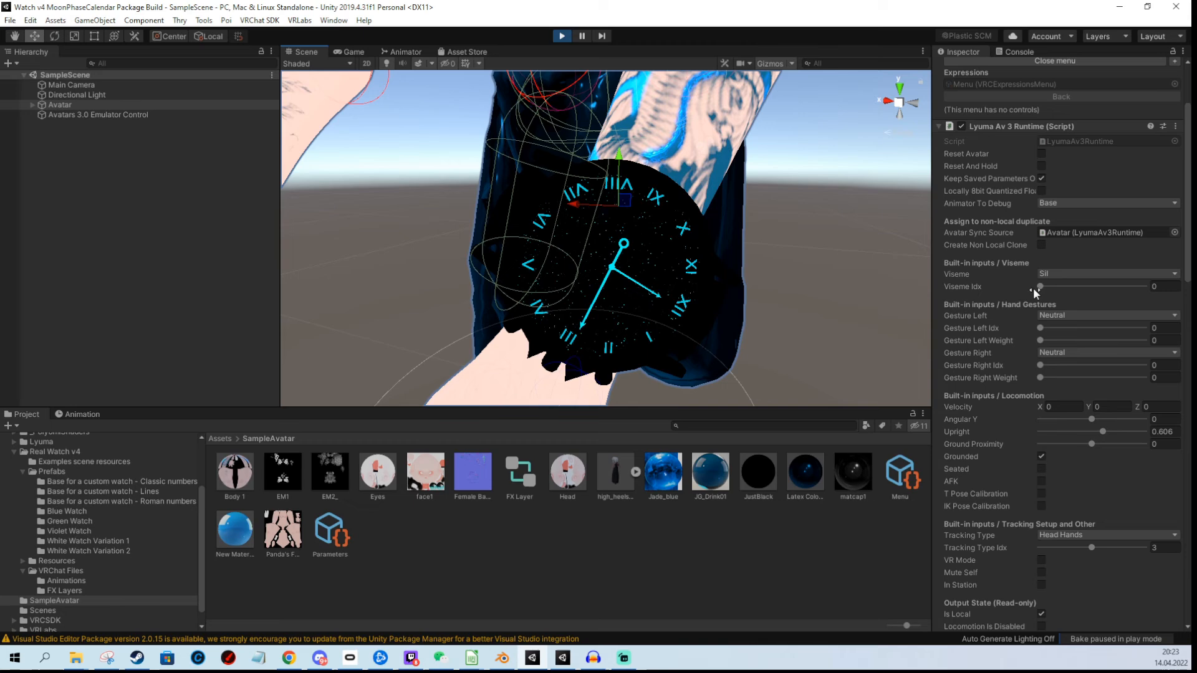
{"action": "scroll", "scroll_direction": "down", "scroll_amount": 3}
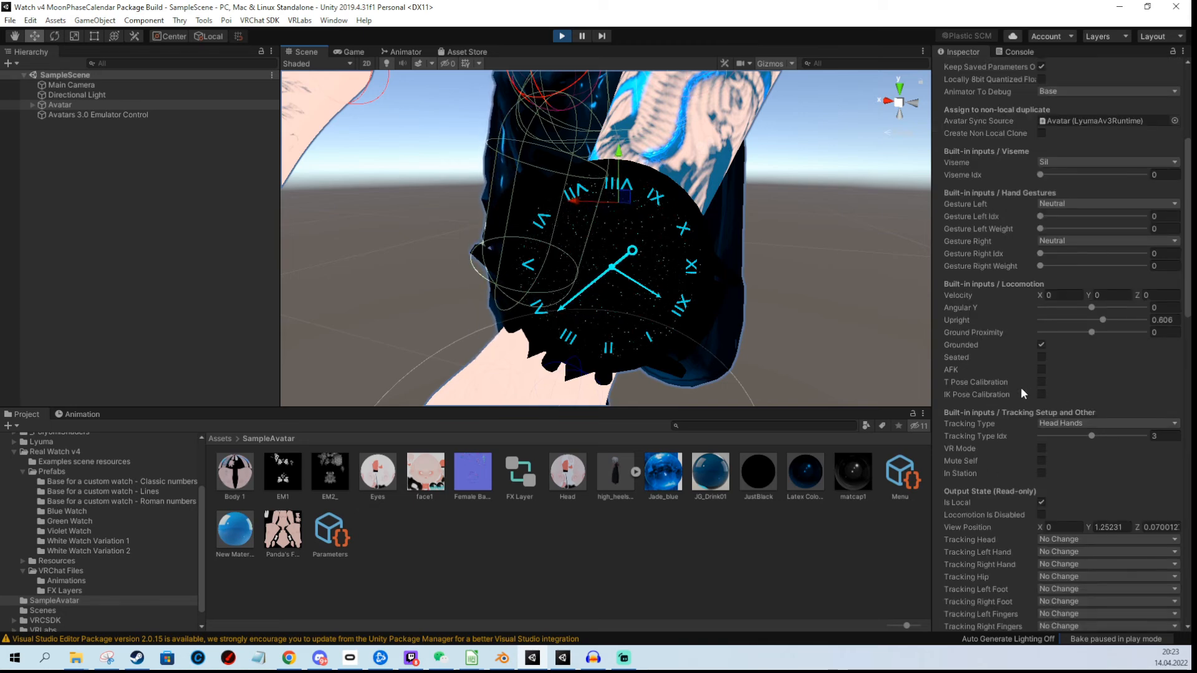
{"action": "scroll", "scroll_direction": "down", "scroll_amount": 3}
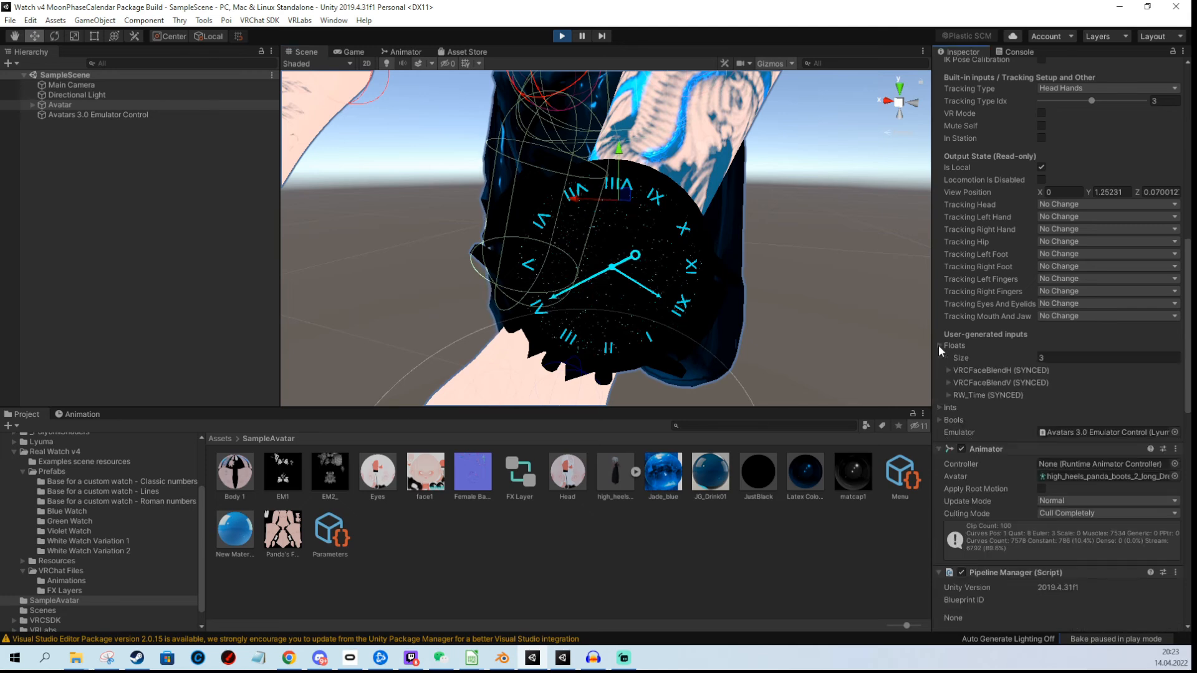
Expand the RW_Time (SYNCED) float and set its Value slider to 0.25.
{"action": "left_click", "coordinate": [947, 395]}
{"action": "type", "text": "0.25"}
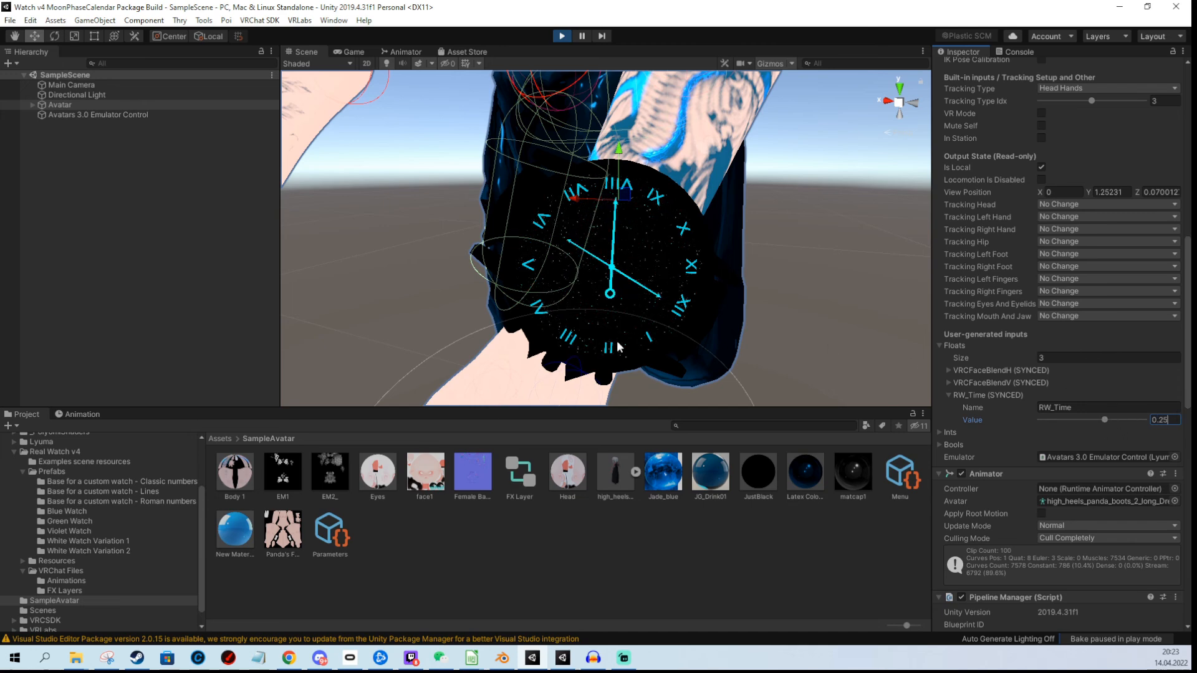
{"action": "mouse_move", "coordinate": [754, 328]}
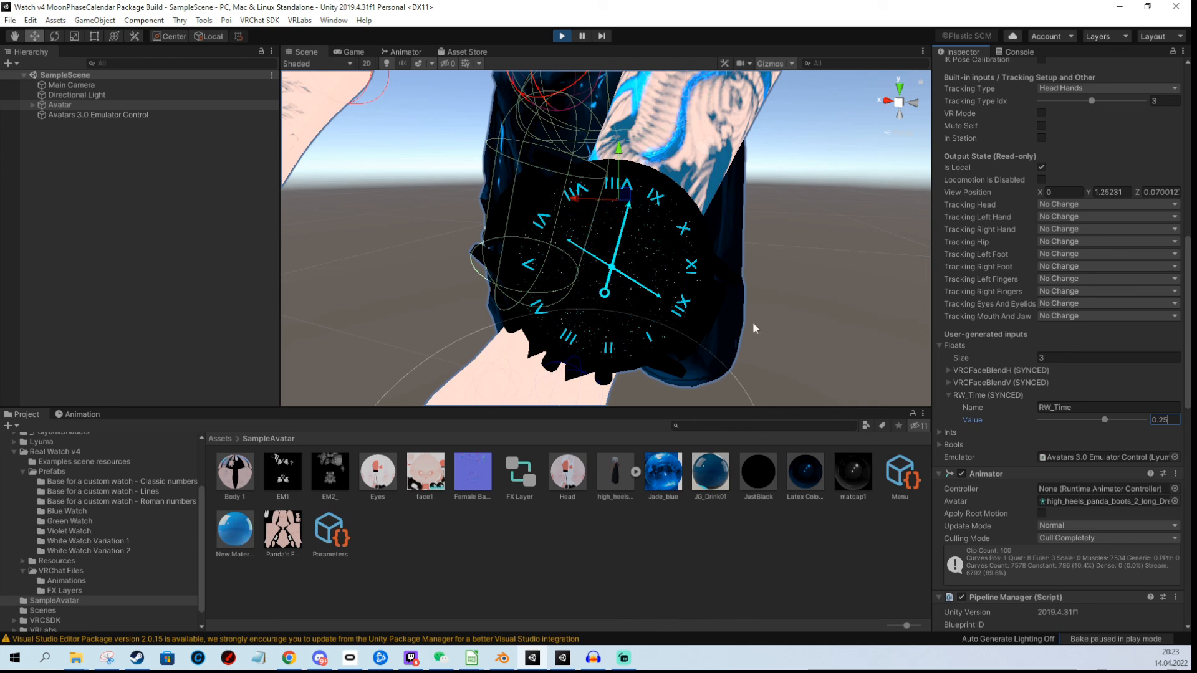